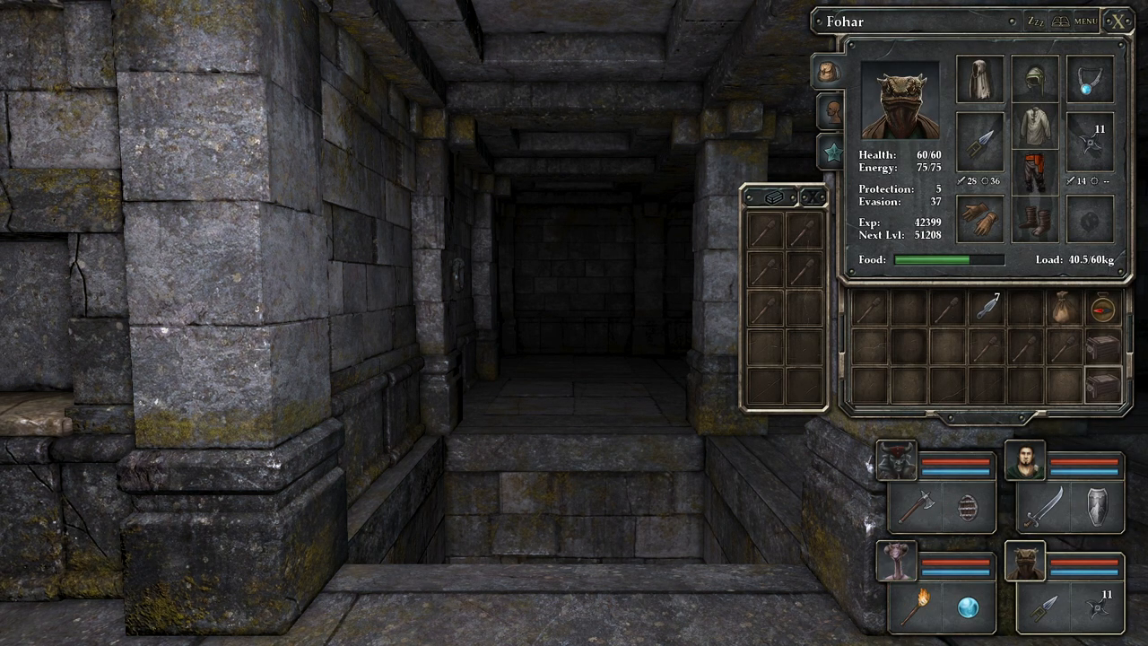
pyautogui.moveTo(770, 280)
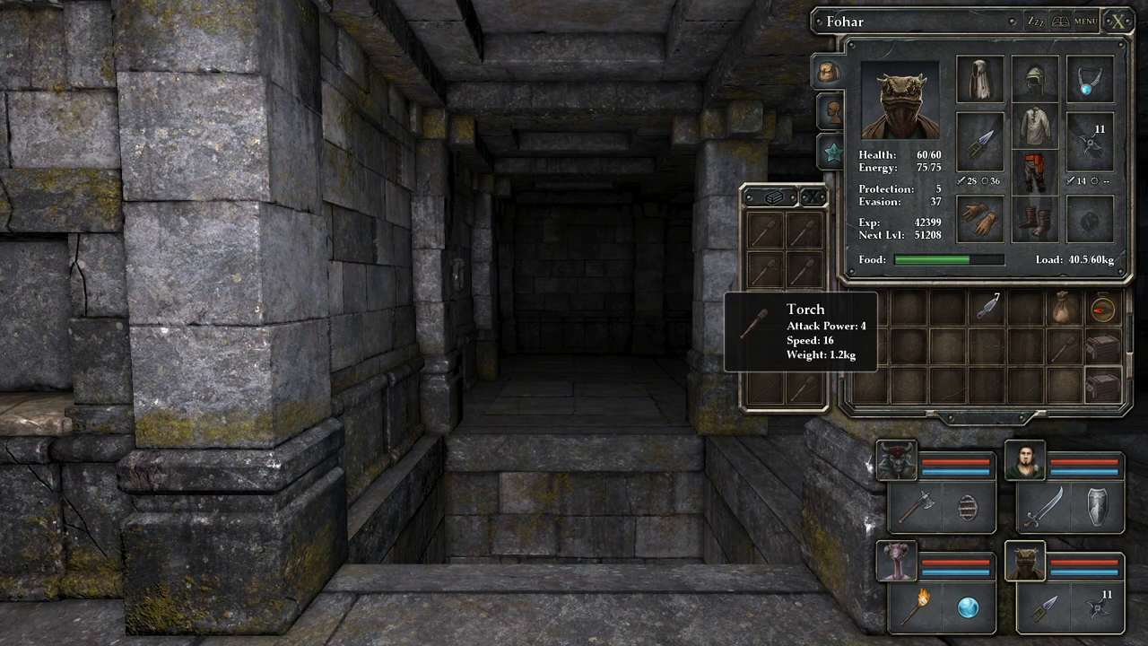
# Take a torch from the bag in Fohar's pack.
pyautogui.click(1123, 21)
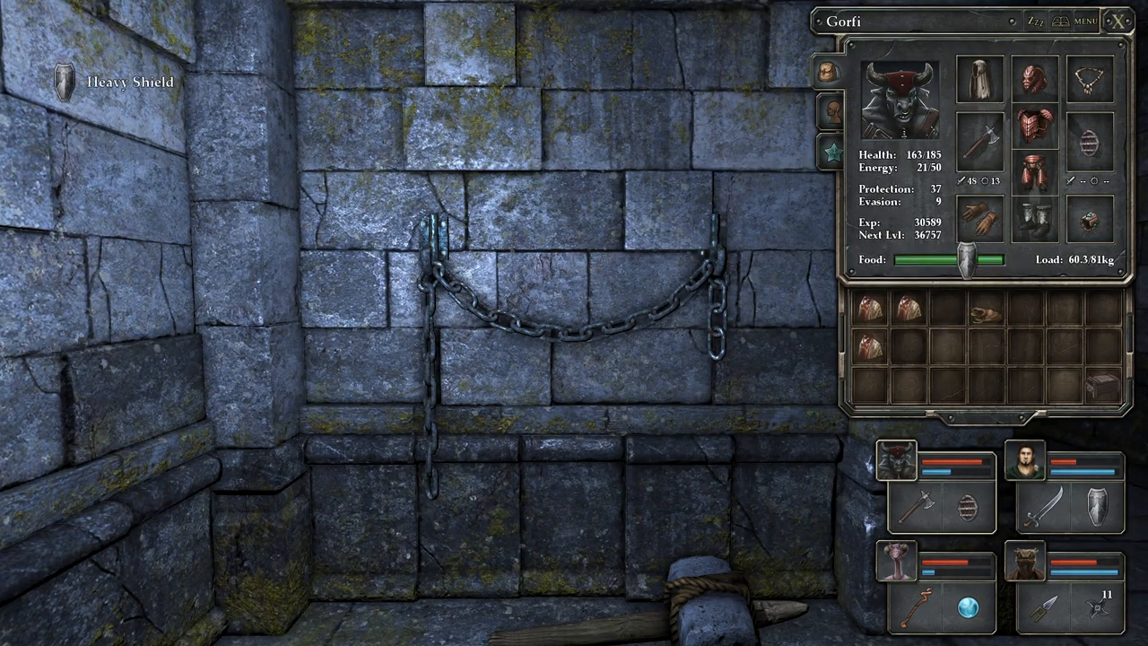
# Equip the Heavy Shield in Gorfi's off-hand slot.
pyautogui.click(1090, 139)
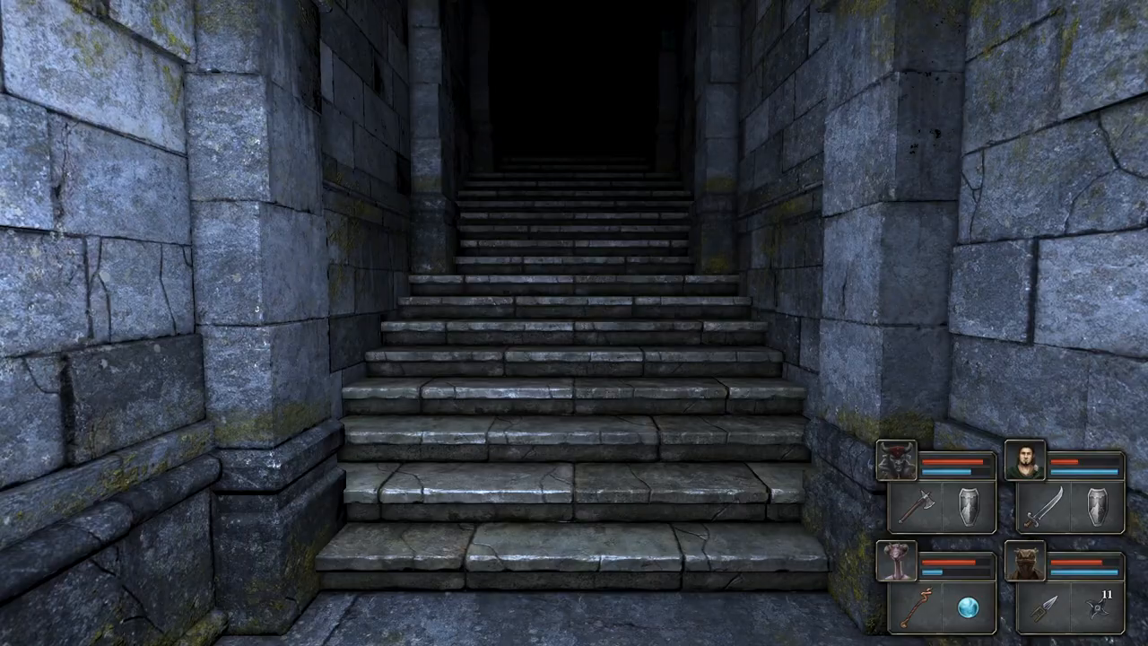
# Climb the stairs, walk into the darker room and pull the wall lever.
pyautogui.press('w')
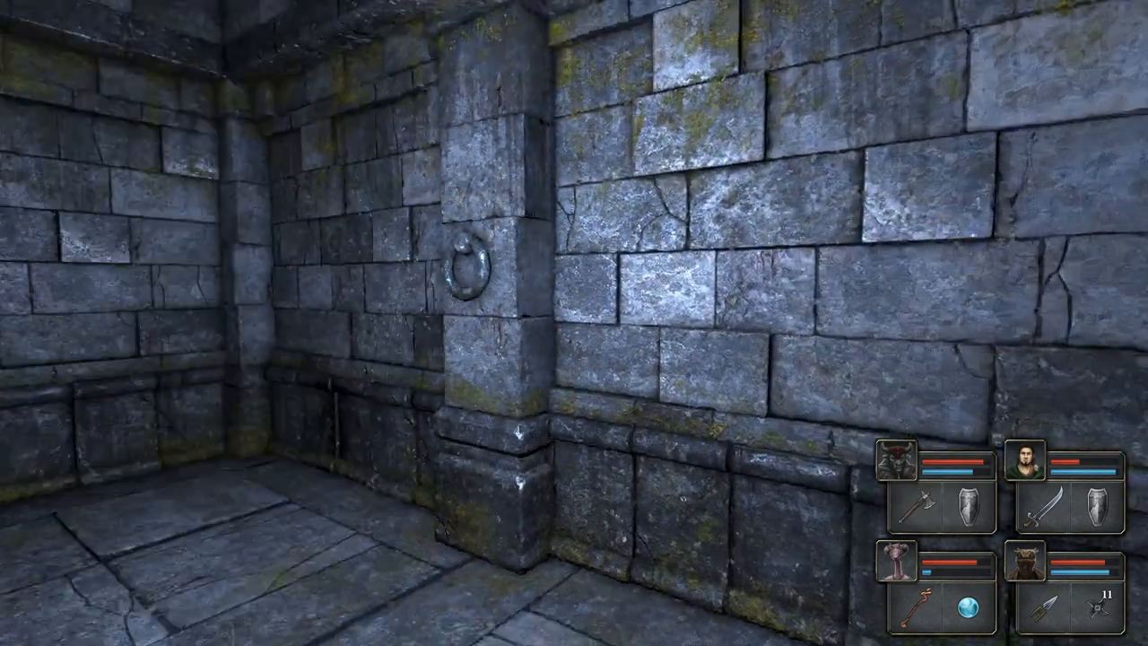
pyautogui.press('w')
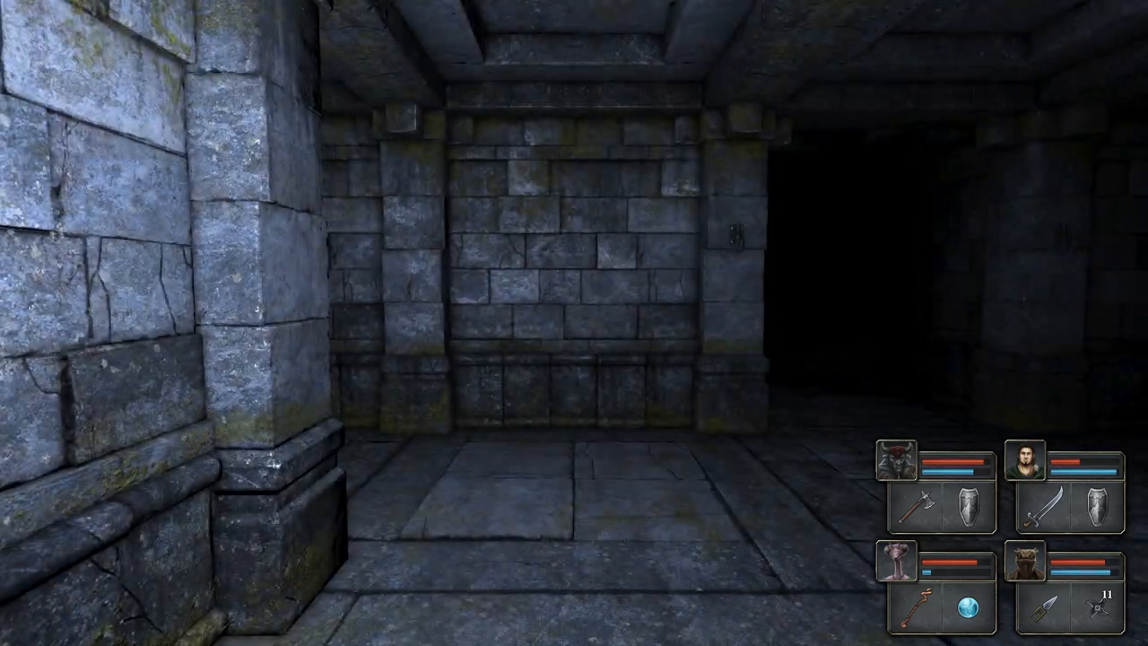
pyautogui.press('W')
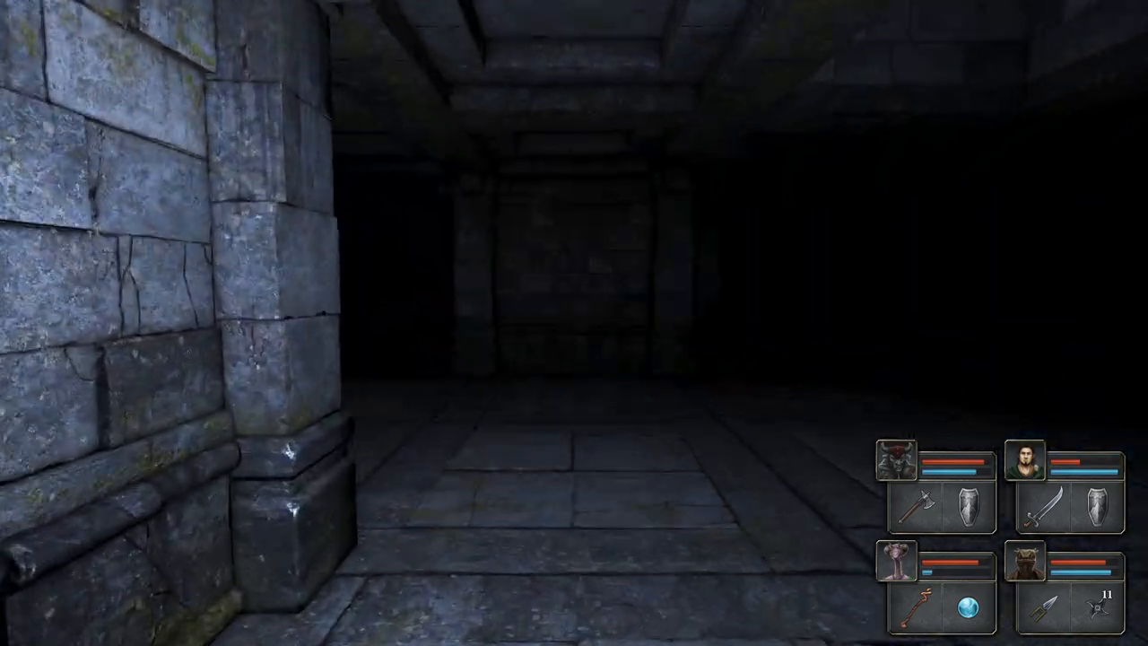
pyautogui.press('W')
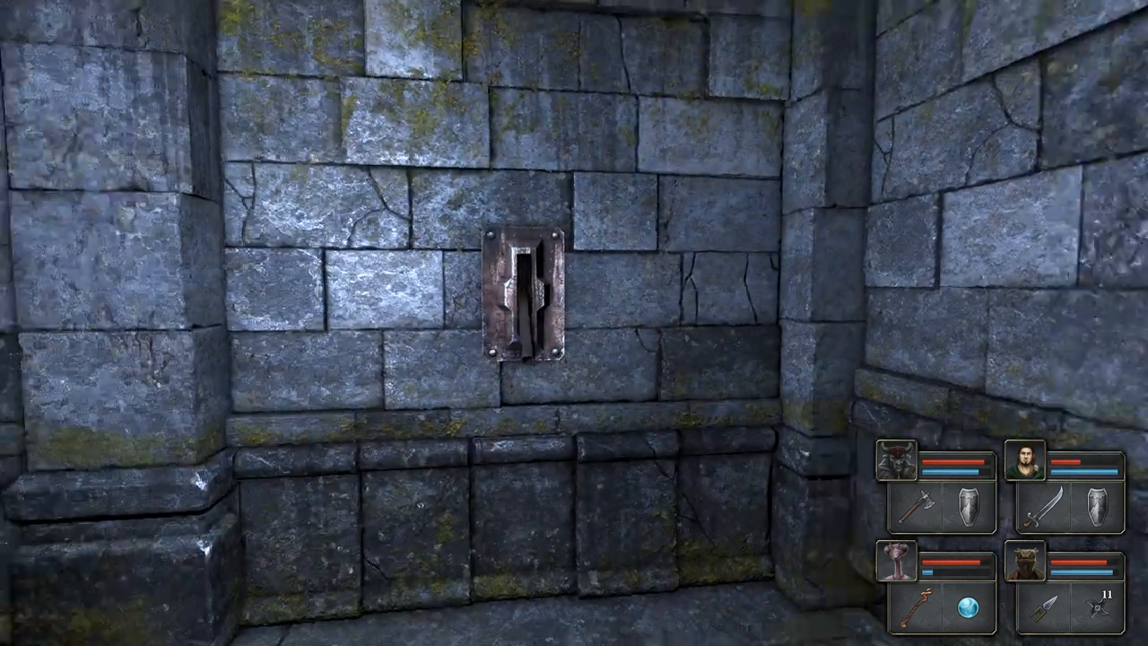
pyautogui.click(515, 300)
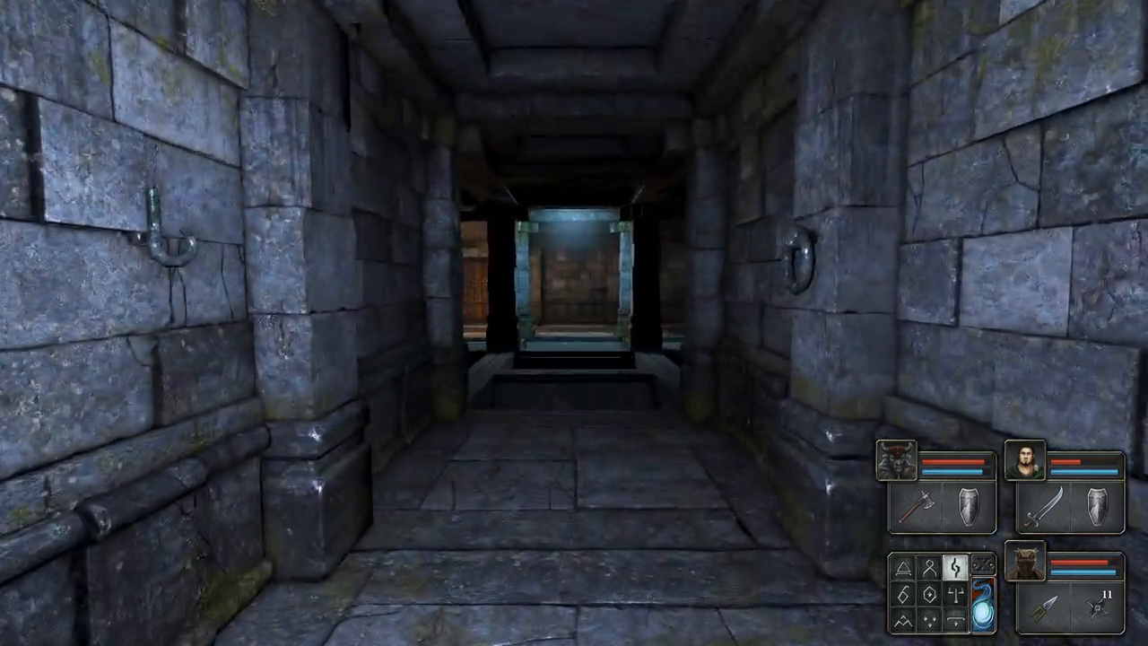
# Scout from the pit edge along the corridor, past the wooden door, into the misty passage.
pyautogui.press('W')
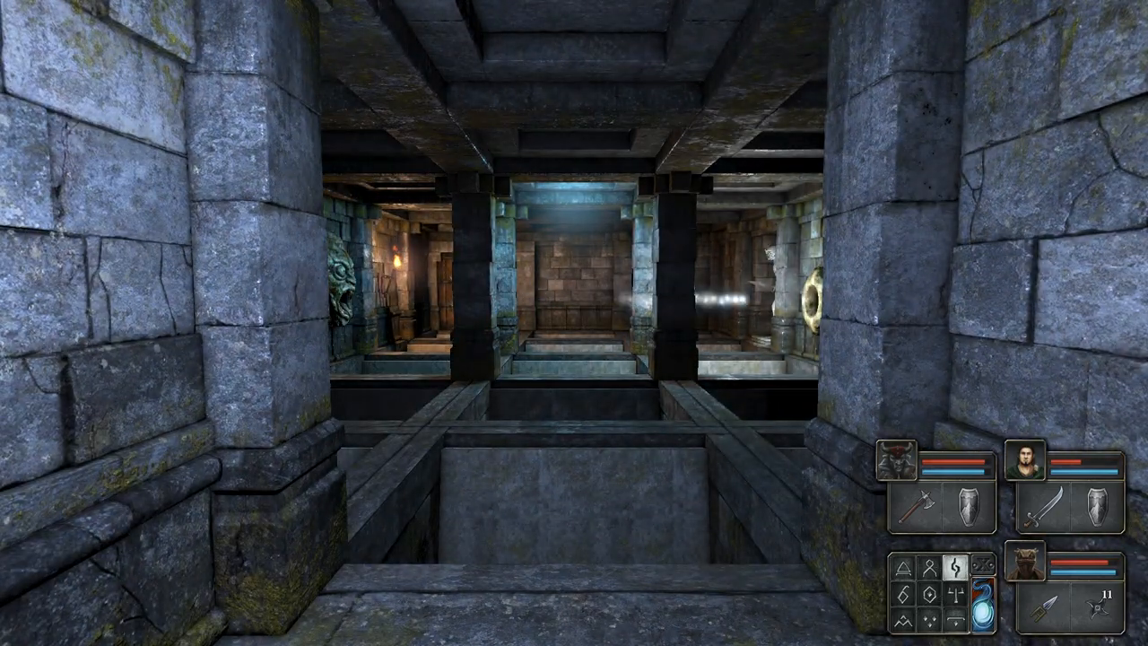
pyautogui.press('w')
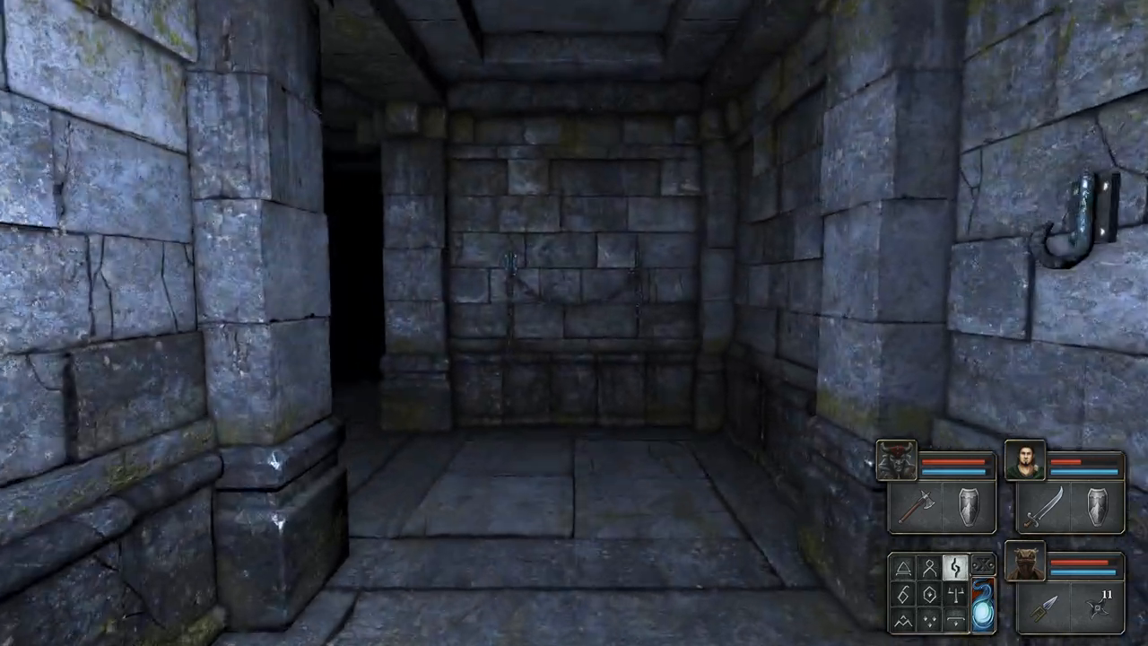
pyautogui.press('W')
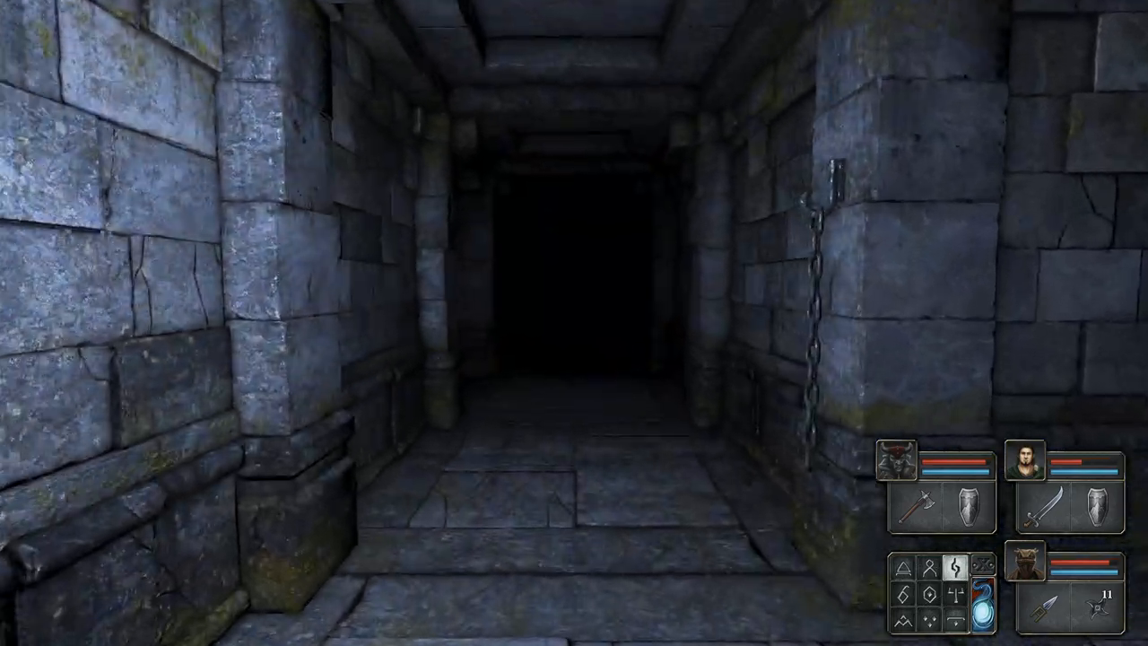
pyautogui.press('W')
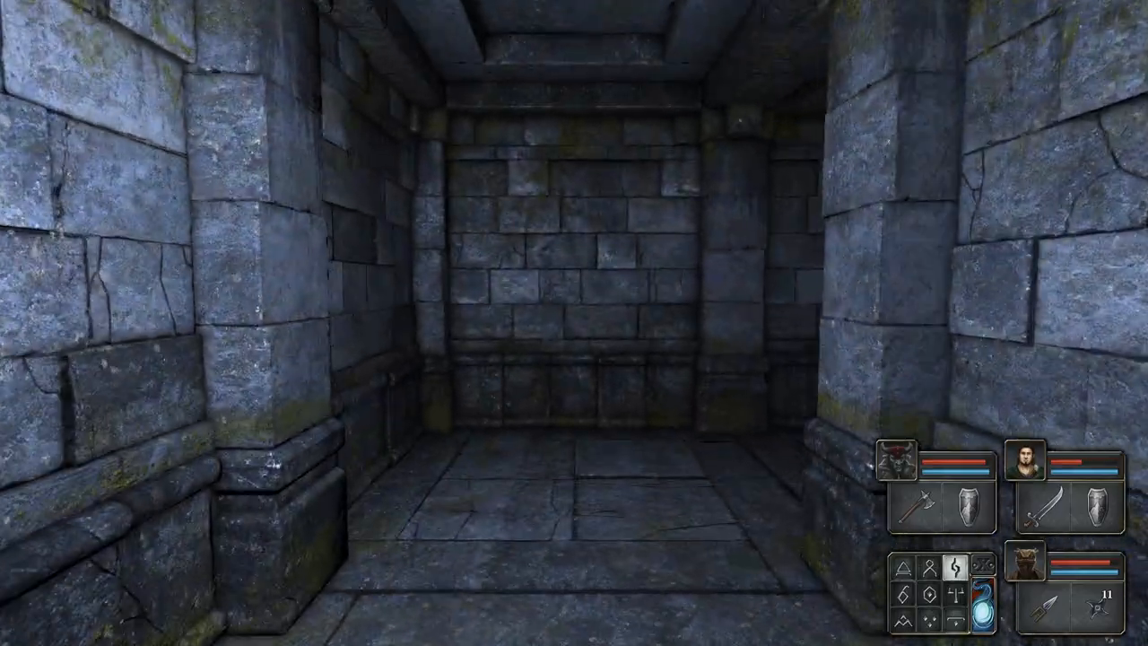
pyautogui.press('W')
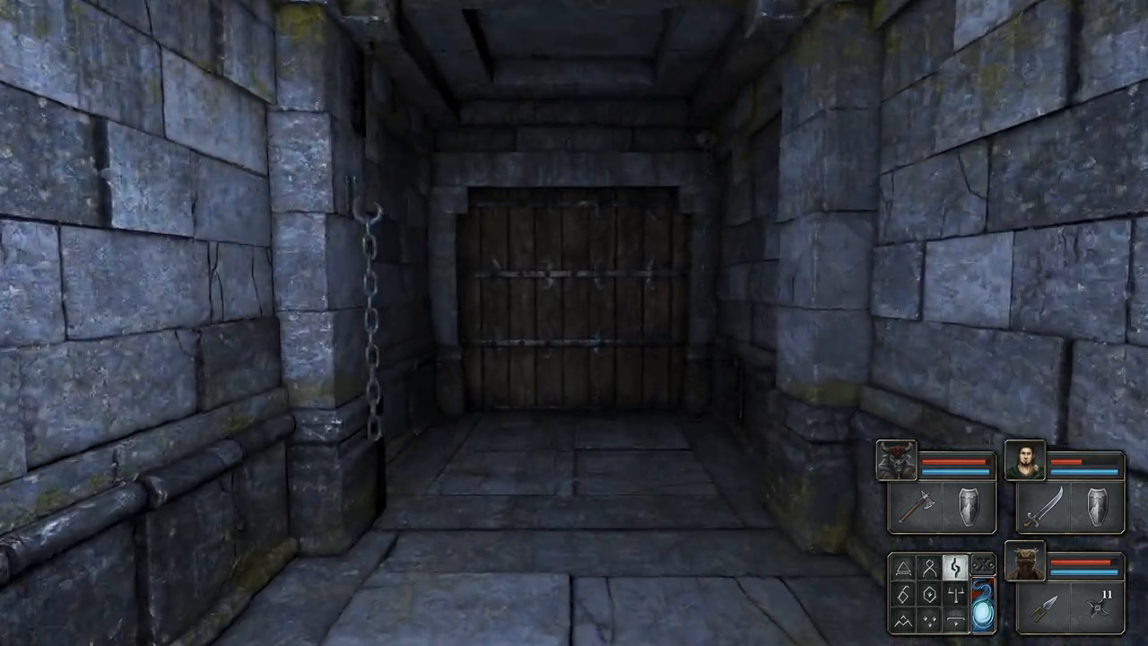
pyautogui.press('W')
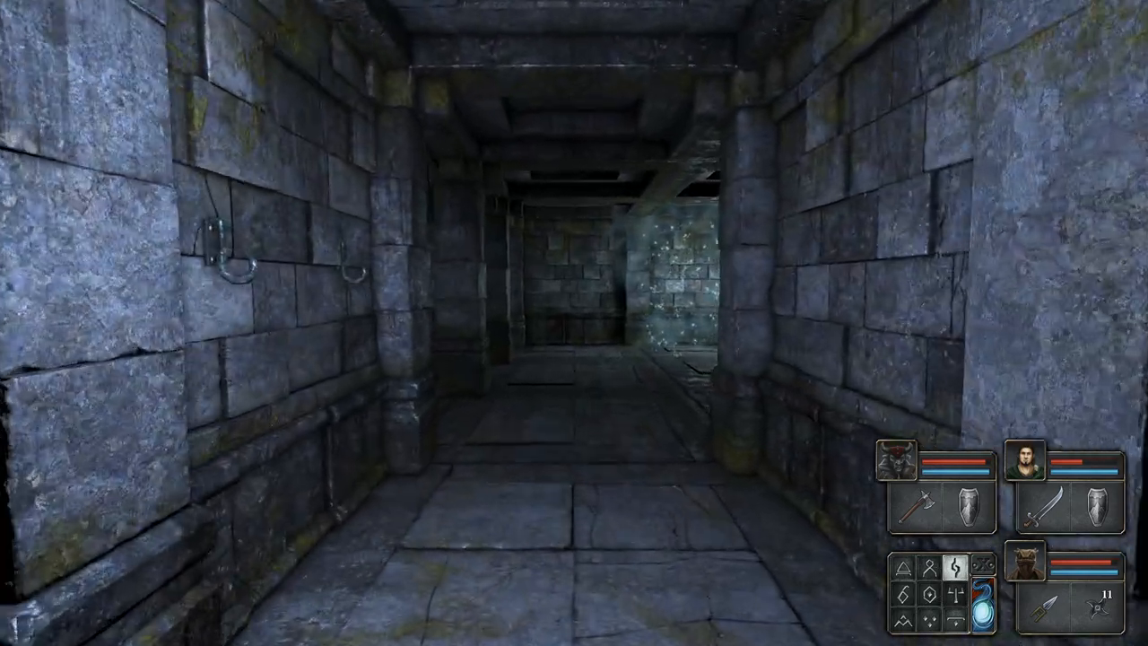
pyautogui.press('W')
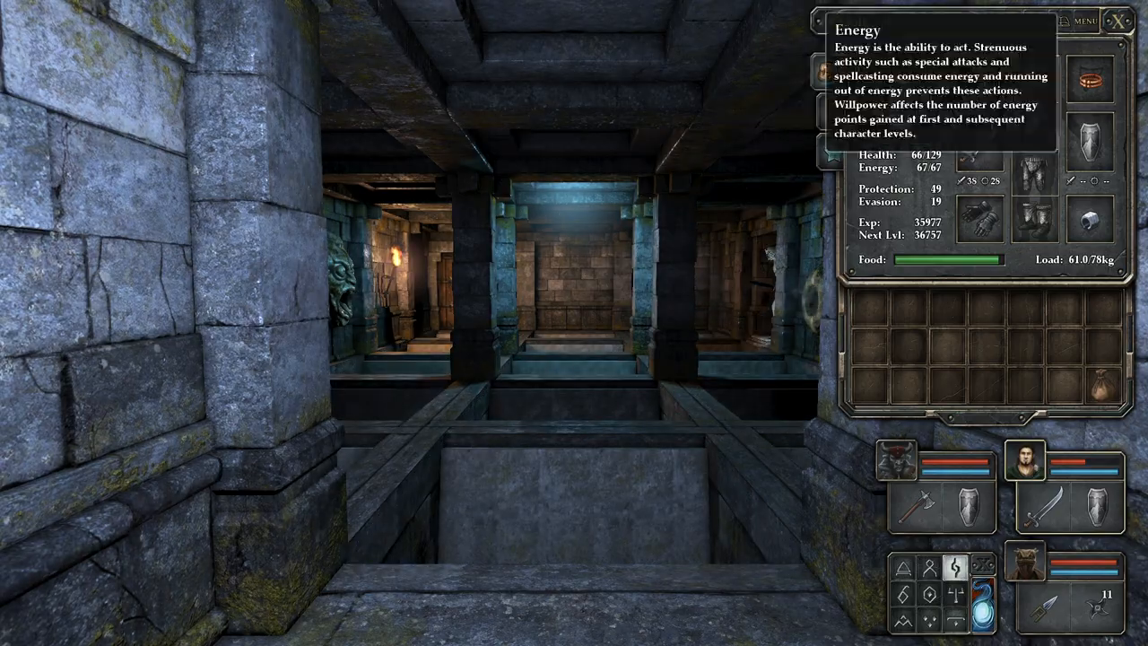
# Close the character sheet and walk through the dark passage and corridors beyond.
pyautogui.click(1120, 20)
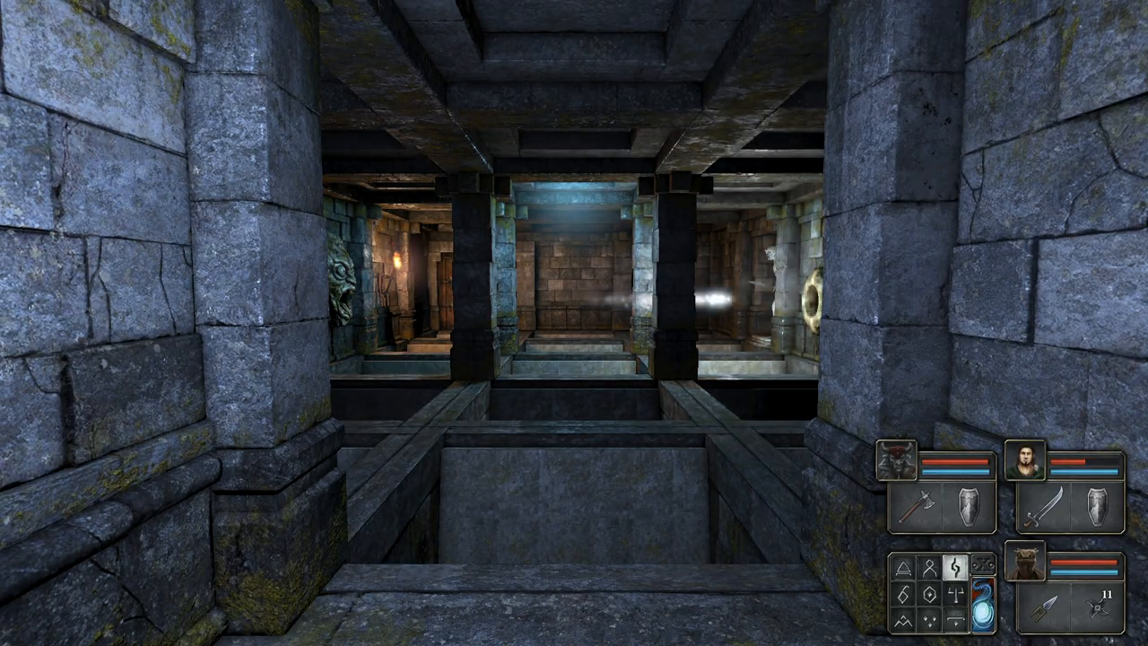
pyautogui.press('w')
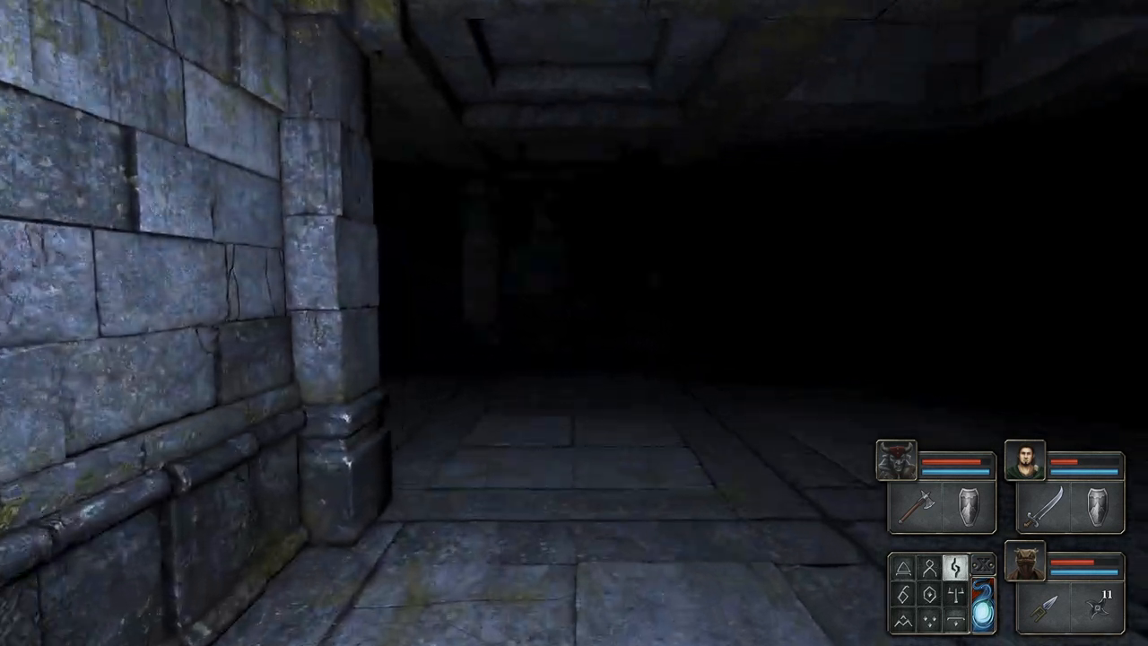
pyautogui.press('w')
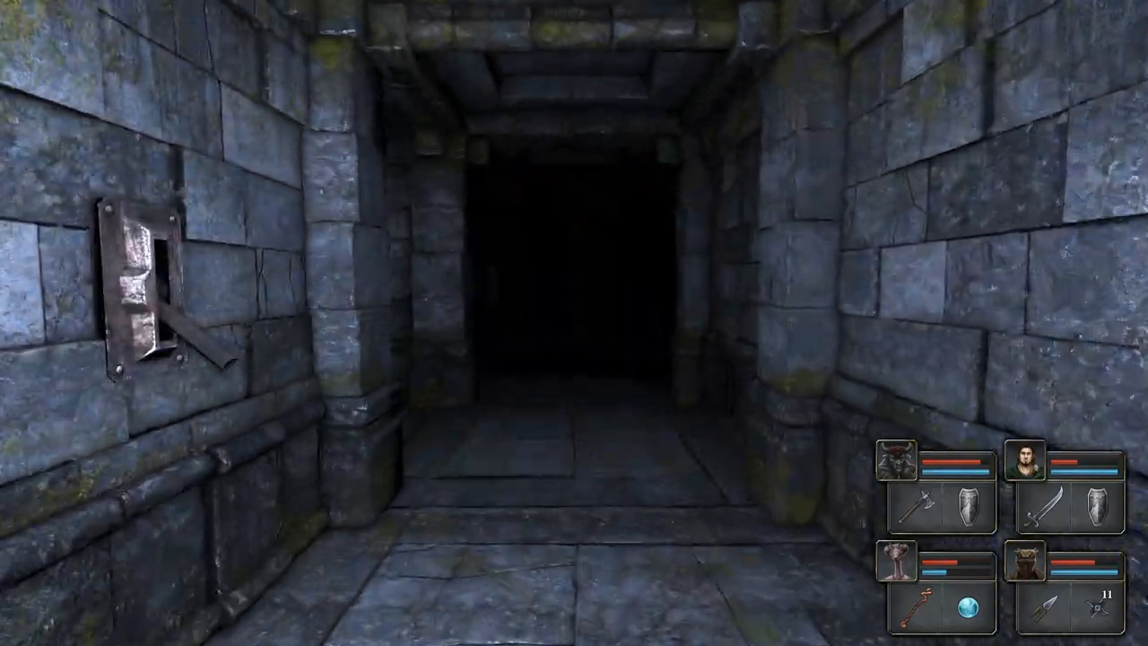
pyautogui.press('W')
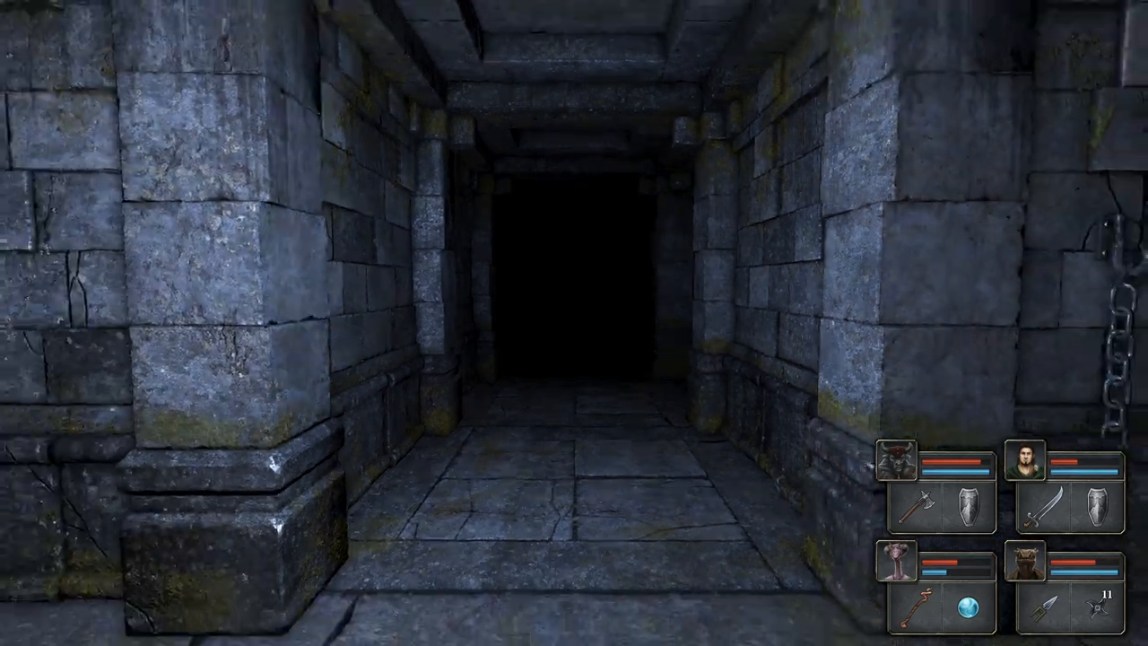
pyautogui.press('W')
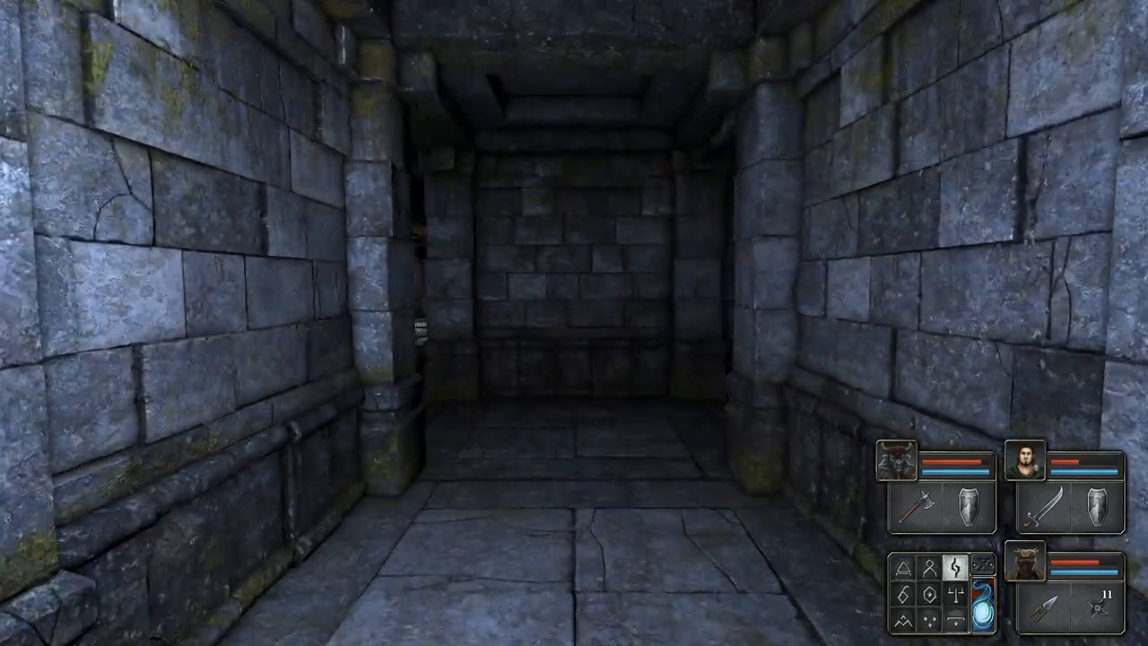
pyautogui.press('w')
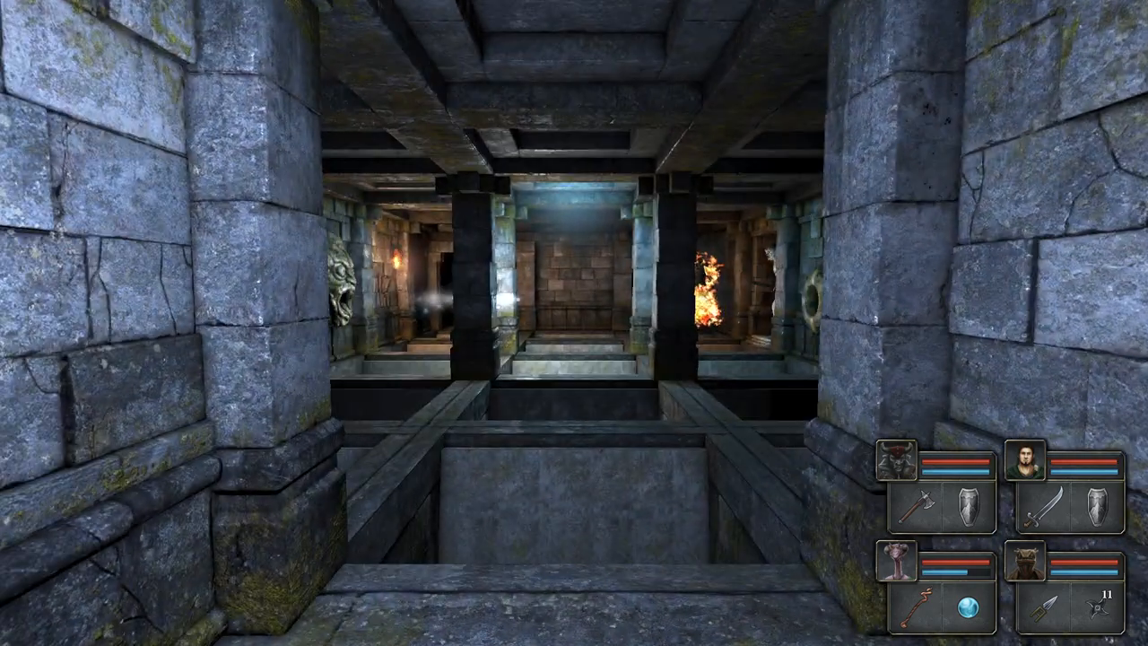
pyautogui.press('W')
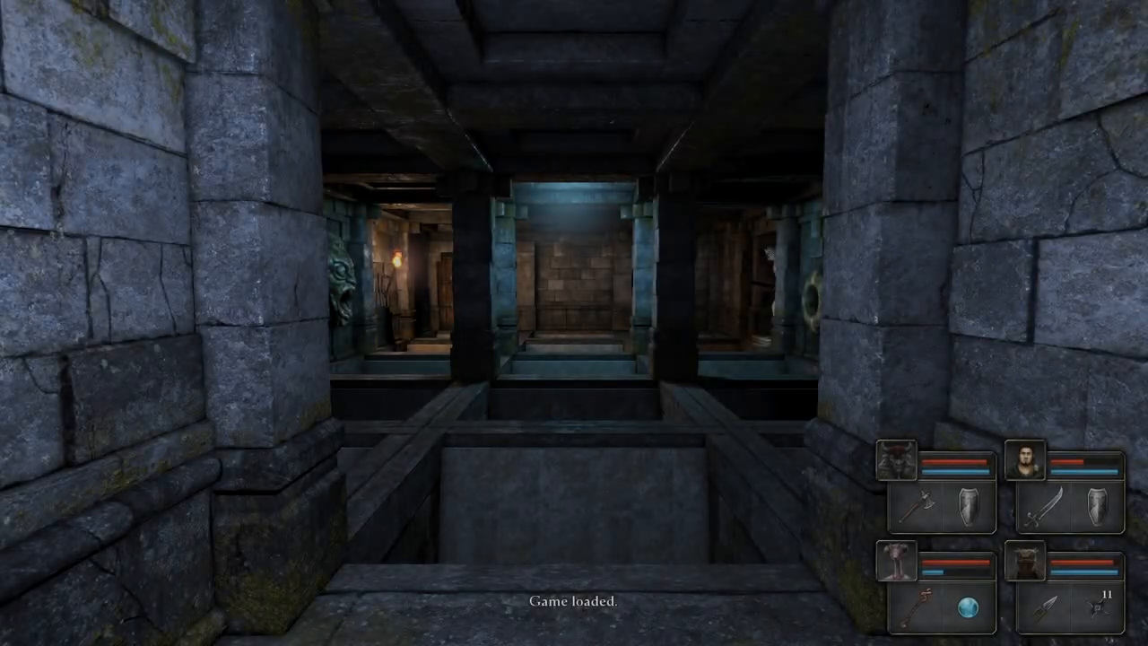
# Cross into the pillared chamber and on into the dark passage.
pyautogui.press('w')
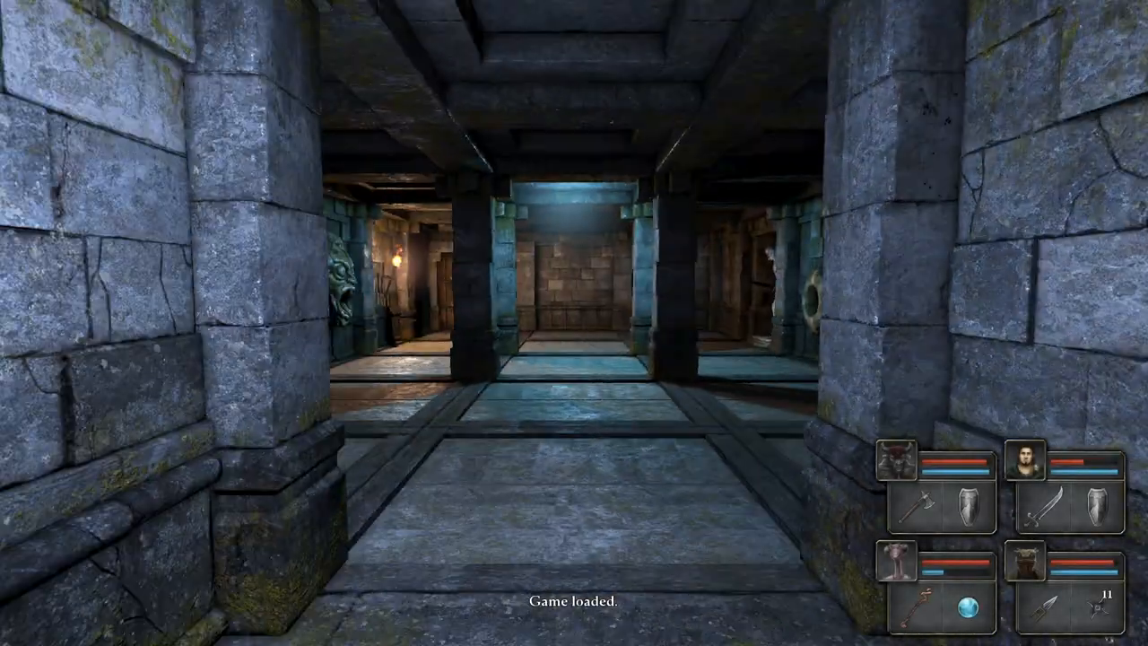
pyautogui.press('w')
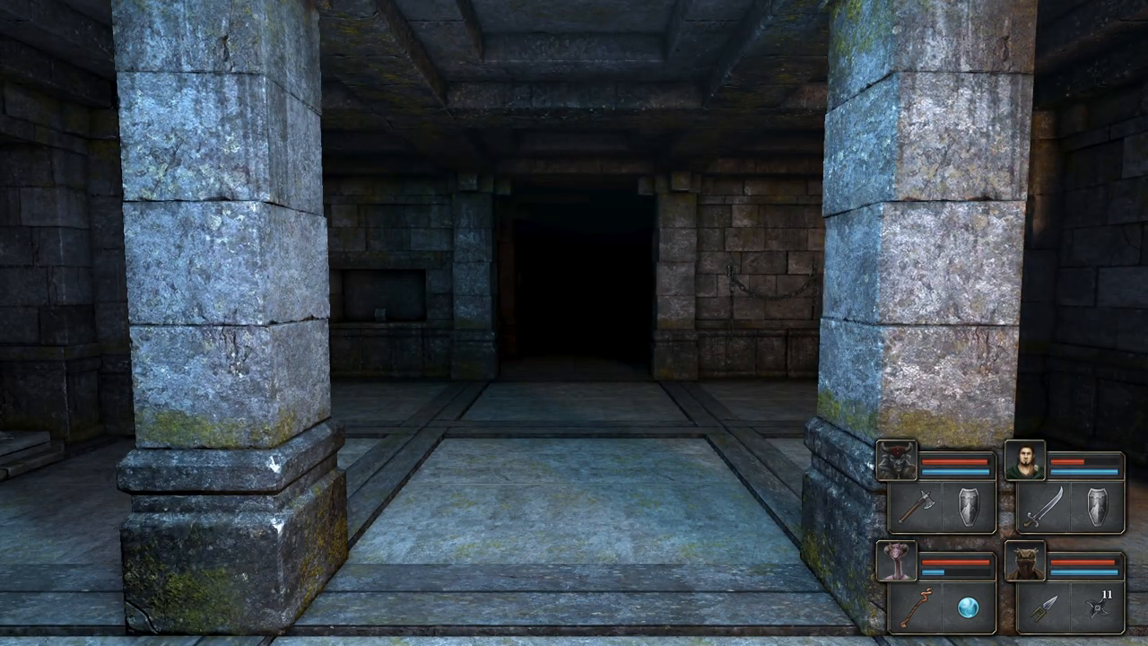
pyautogui.press('W')
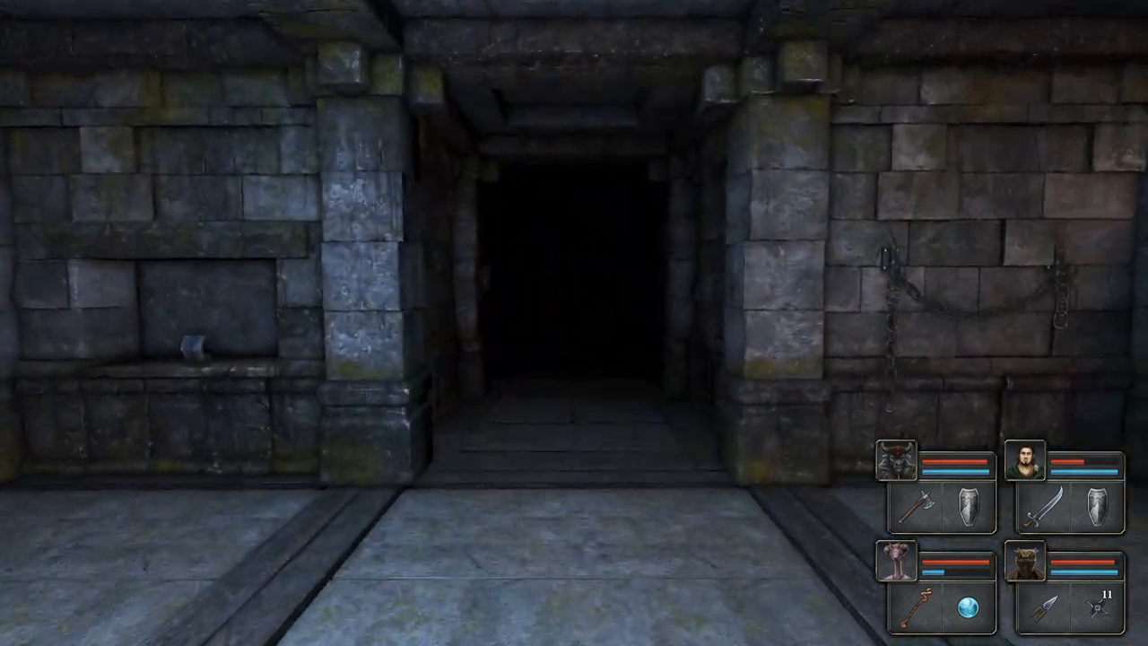
pyautogui.press('W')
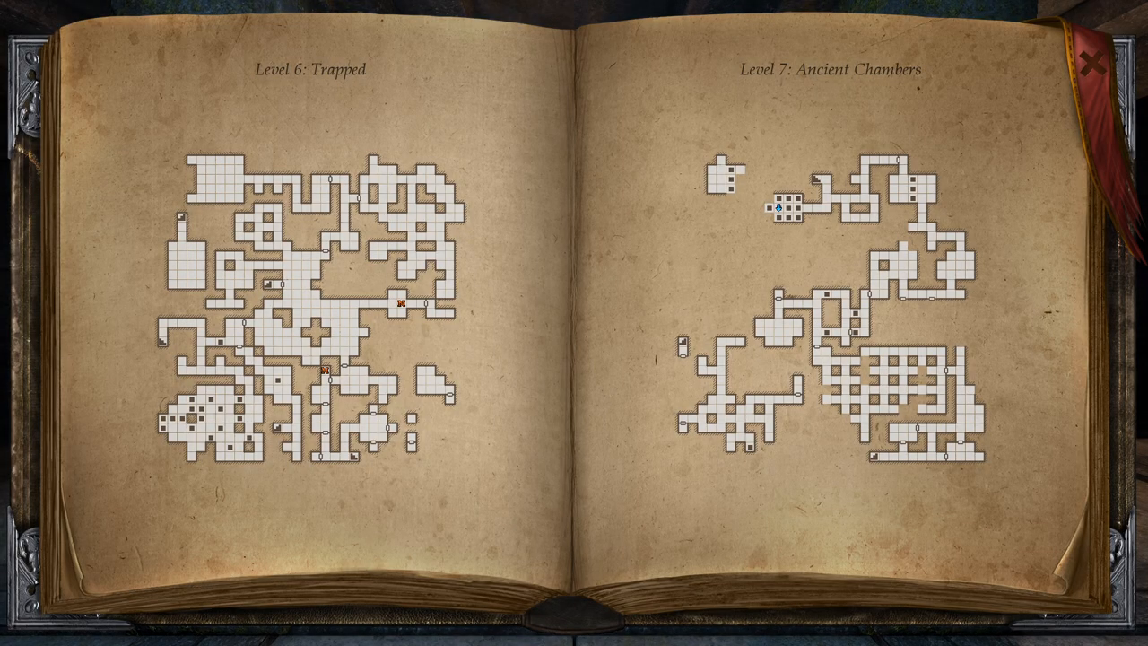
# Close the map and continue down the stone corridor.
pyautogui.click(1094, 61)
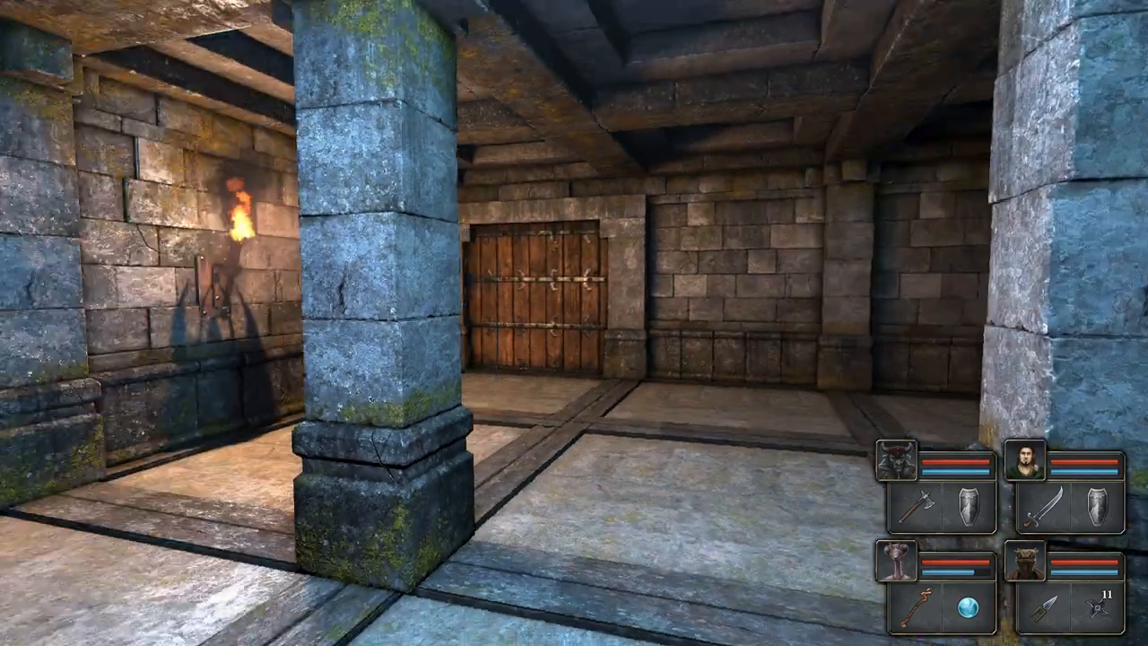
pyautogui.press('W')
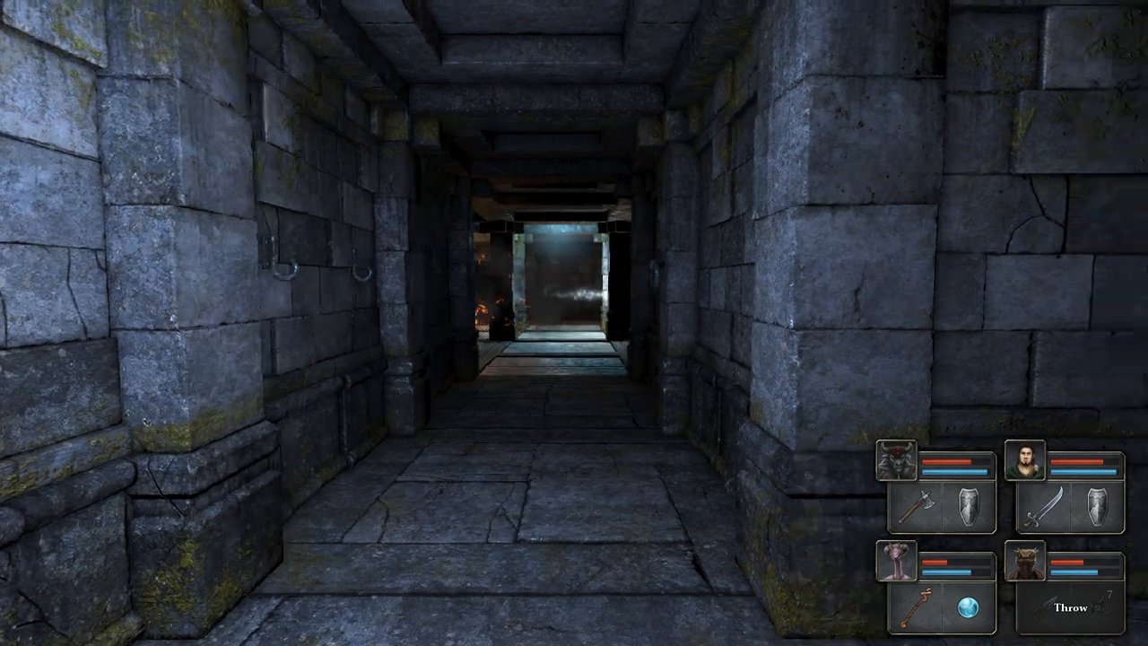
# Walk back toward the lit pit chamber to the pillared hall's entrance.
pyautogui.press('W')
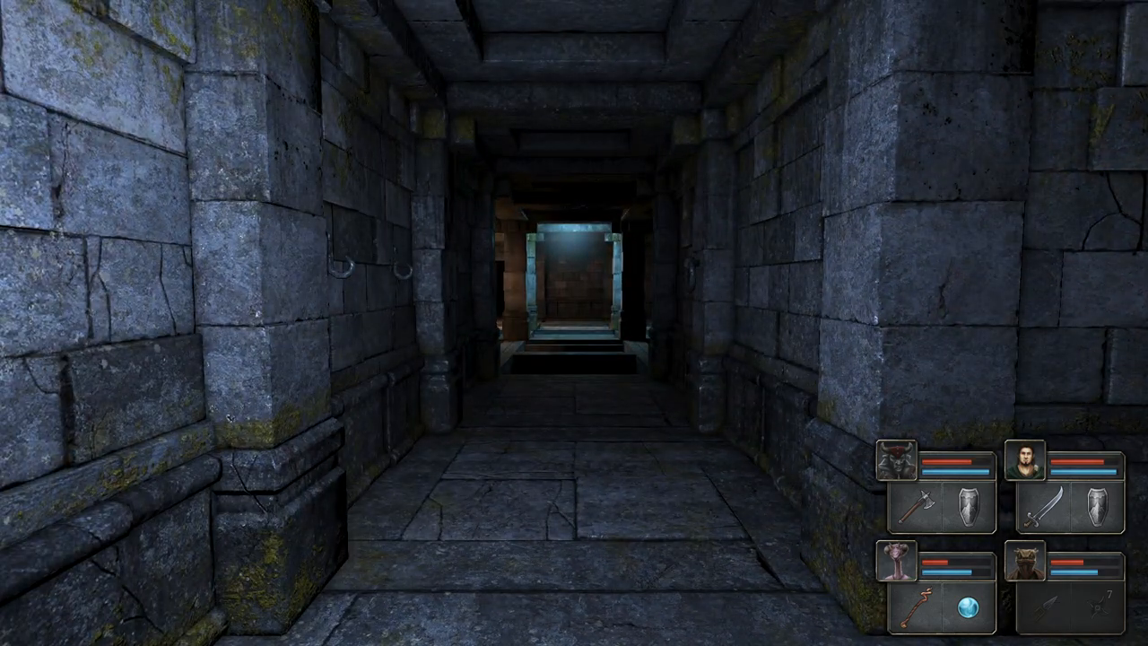
pyautogui.press('w')
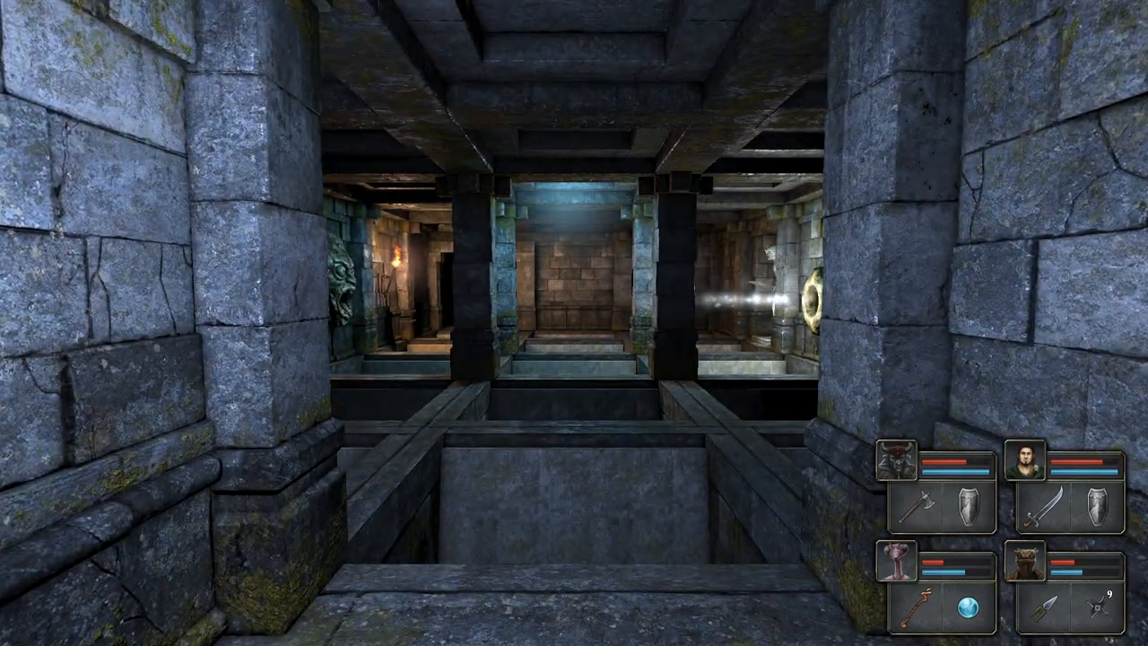
pyautogui.press('W')
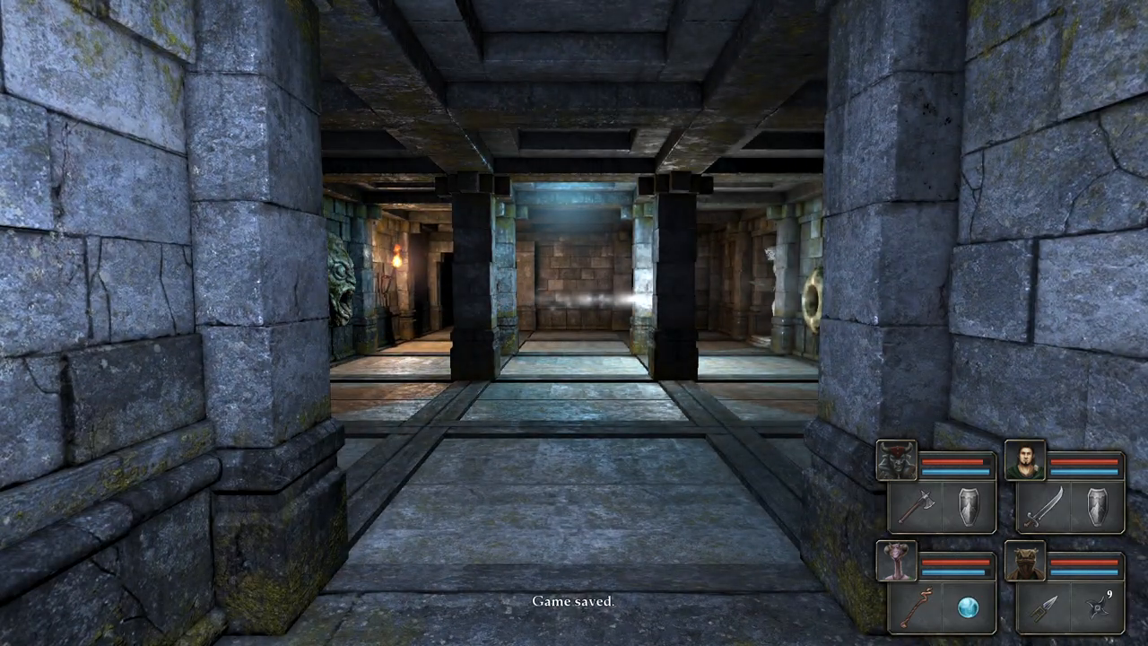
# Move into the next chamber and turn toward the side corridor.
pyautogui.press('w')
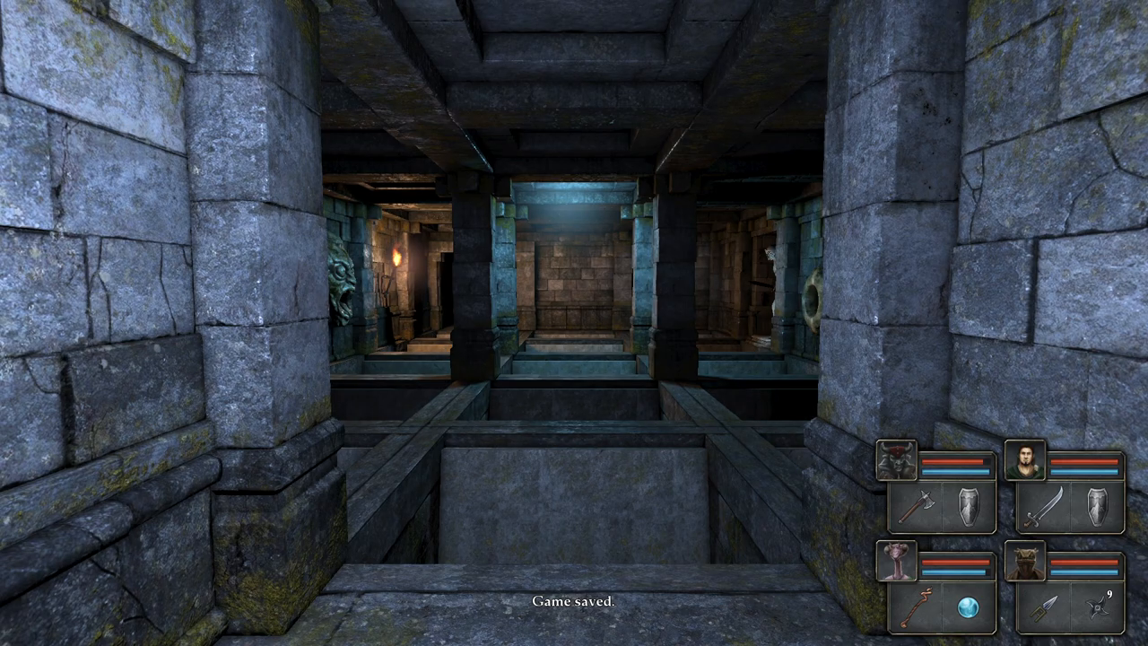
pyautogui.press('w')
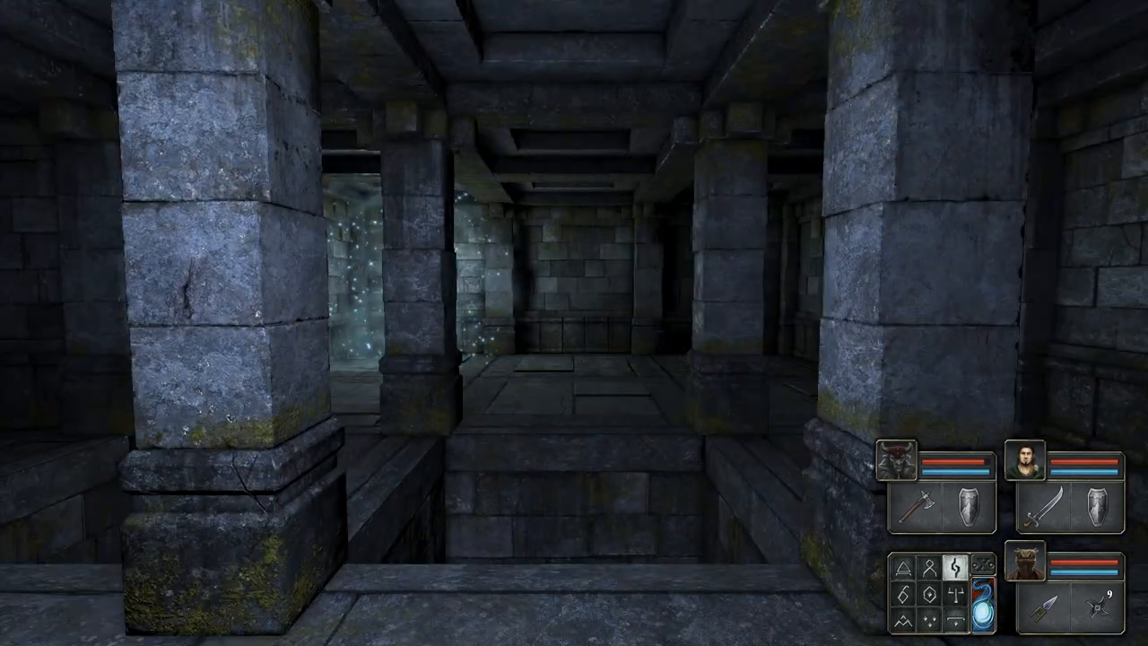
pyautogui.press('W')
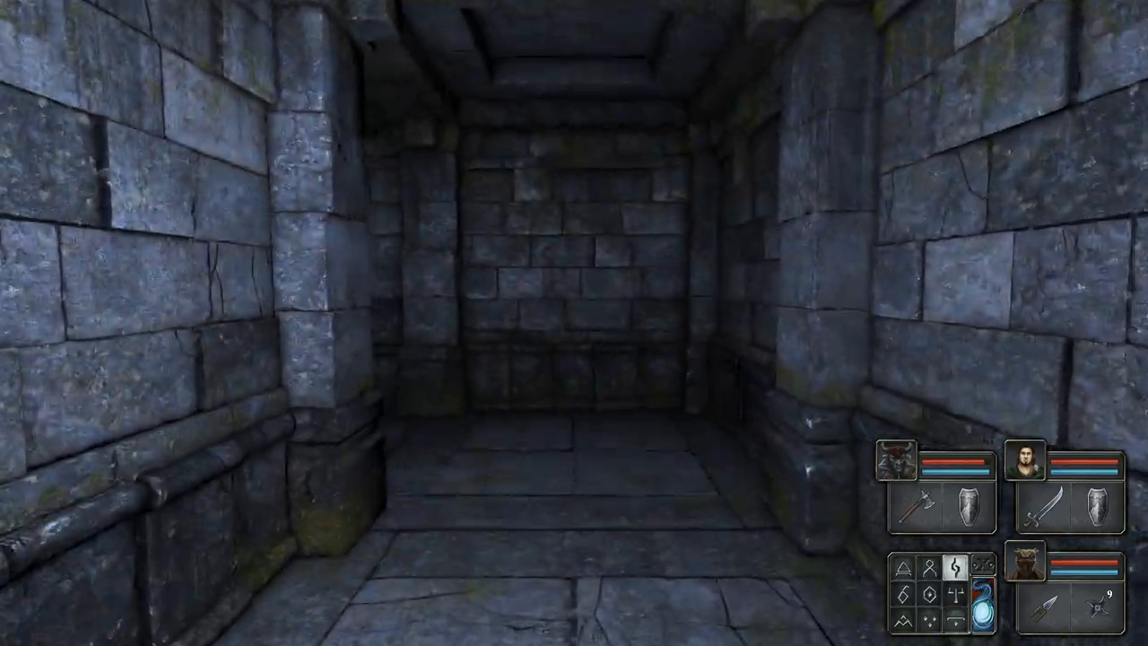
pyautogui.press('w')
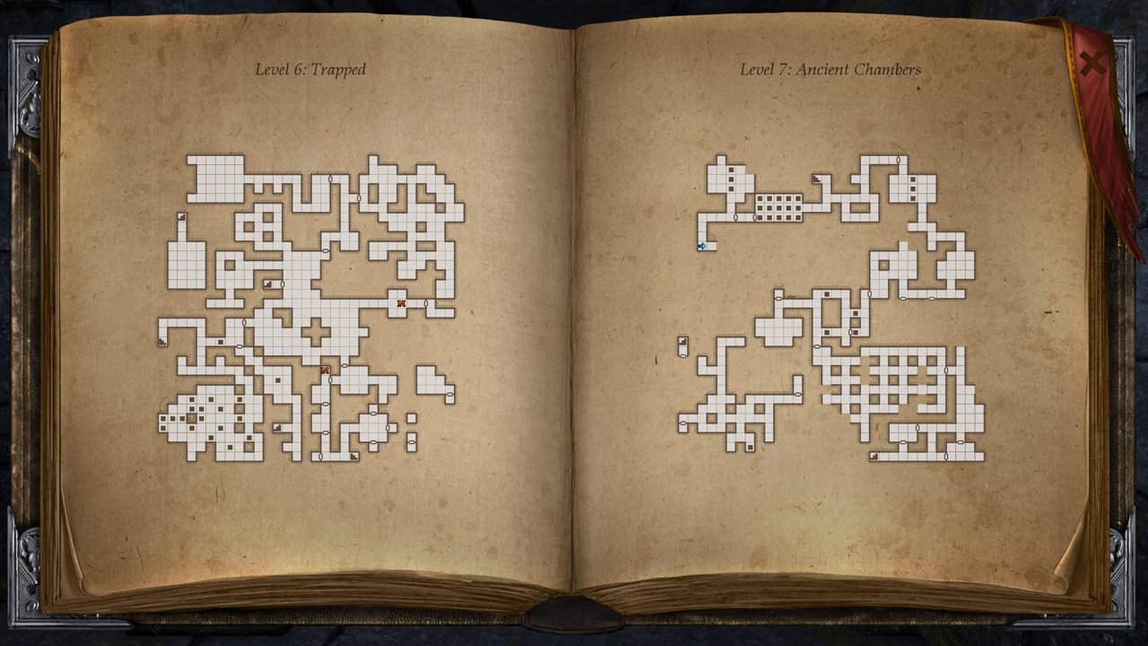
pyautogui.click(1095, 61)
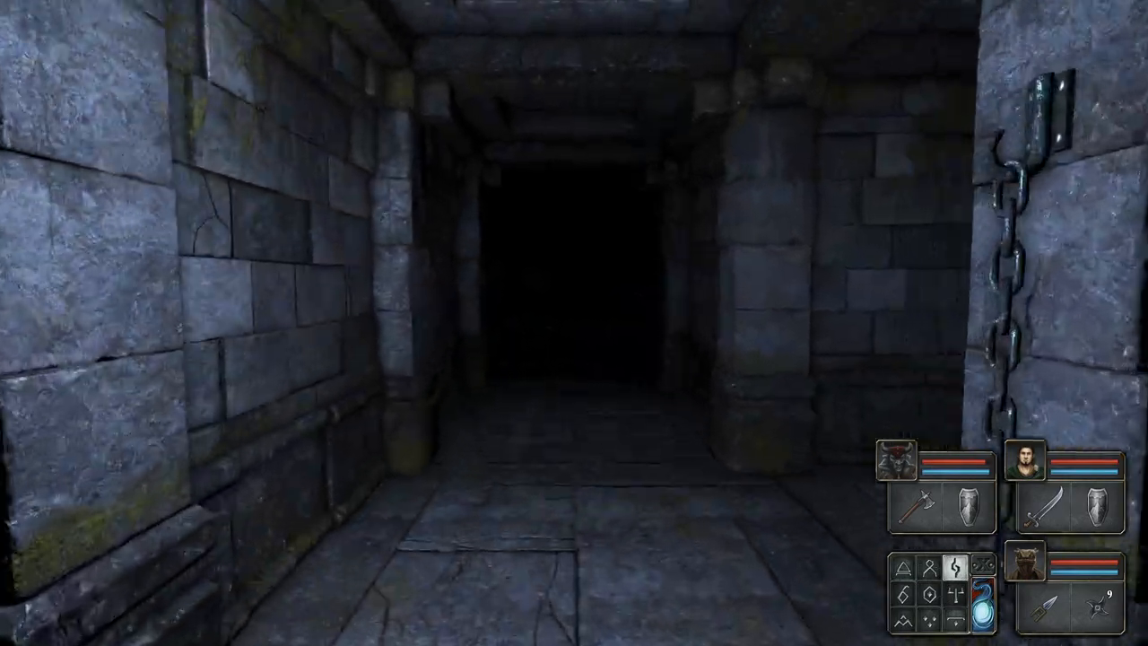
# Check the Level 7 map, face the wooden door, then head down the dark corridor.
pyautogui.press('m')
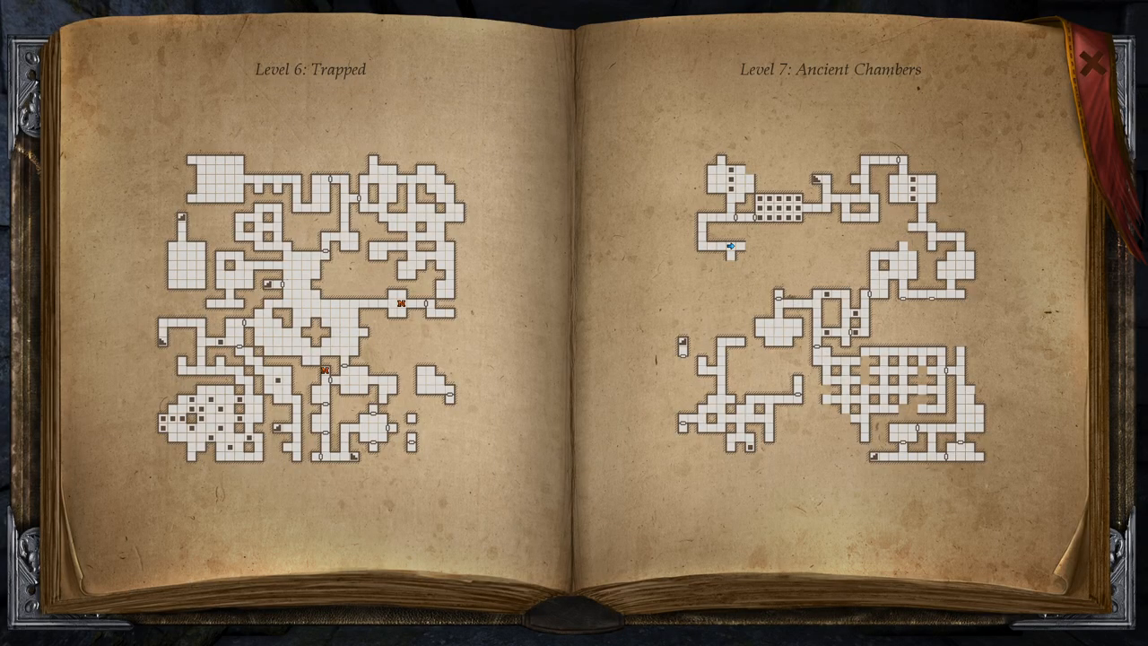
pyautogui.click(1095, 63)
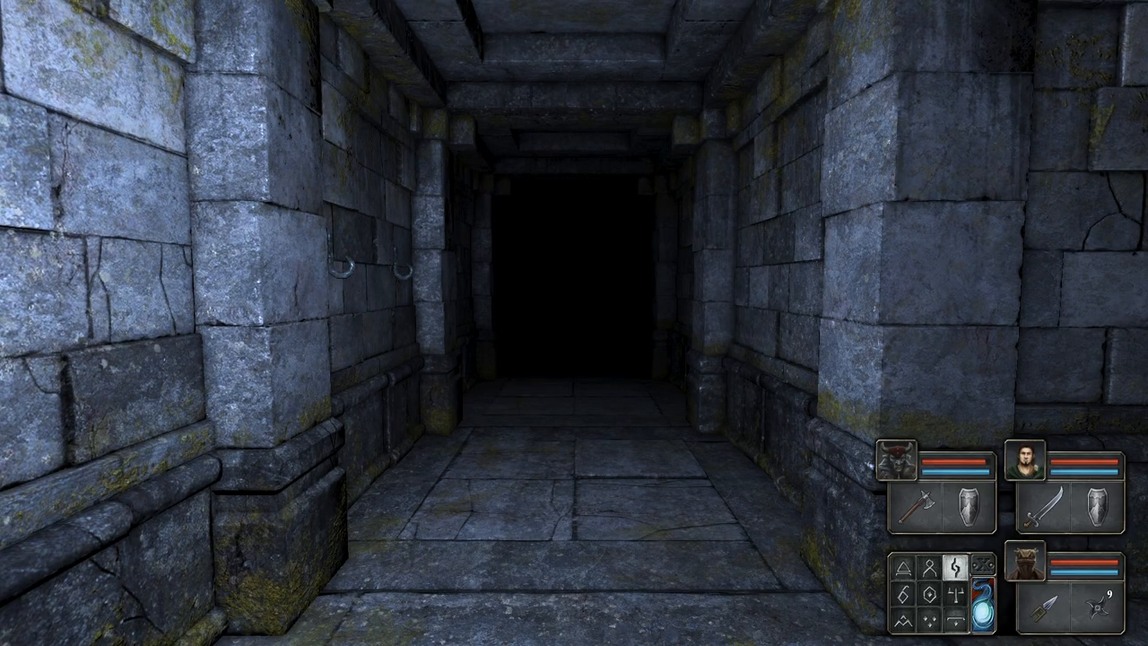
pyautogui.press('W')
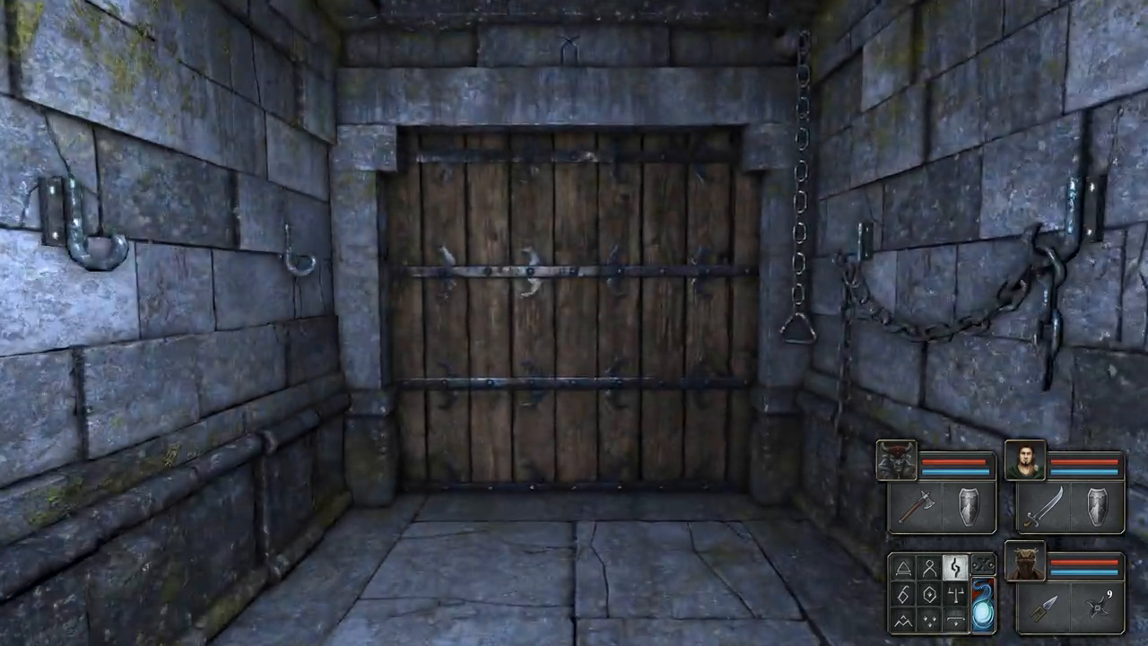
pyautogui.press('W')
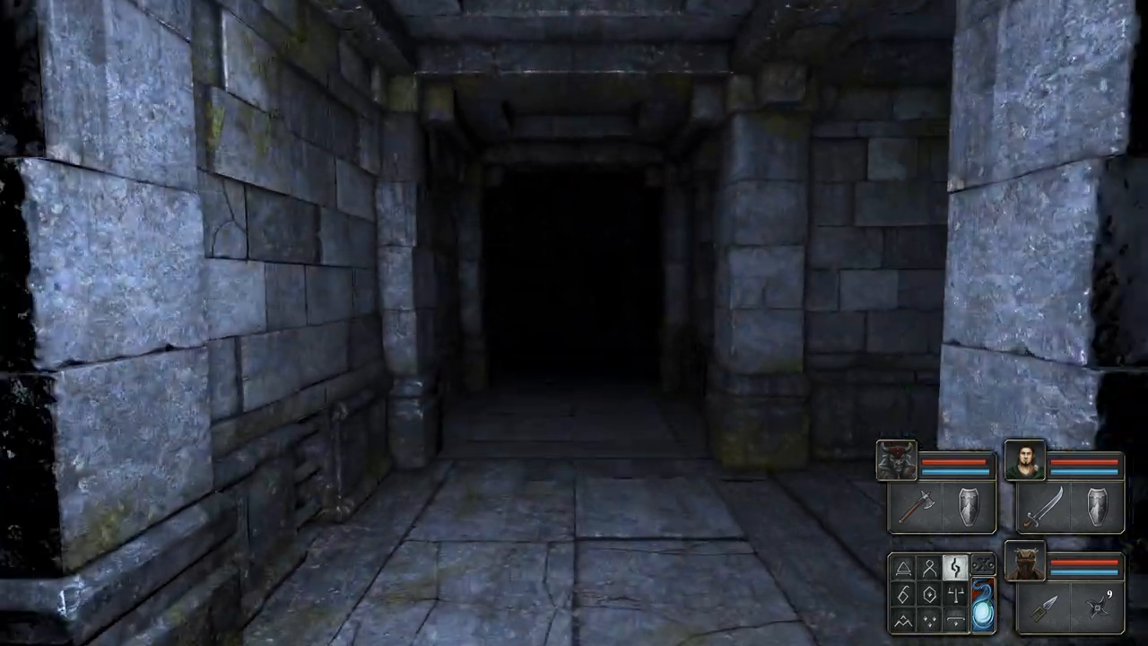
pyautogui.press('W')
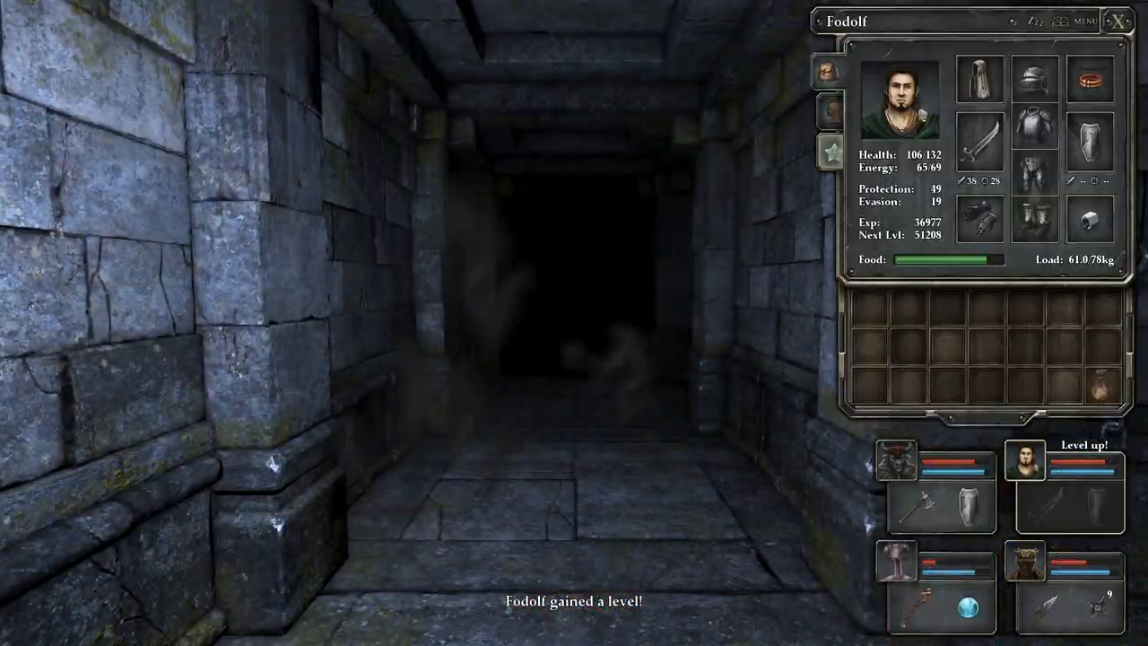
# Spend a skill point raising the fighter's Armors from 18 to 19, then close the sheet.
pyautogui.click(827, 148)
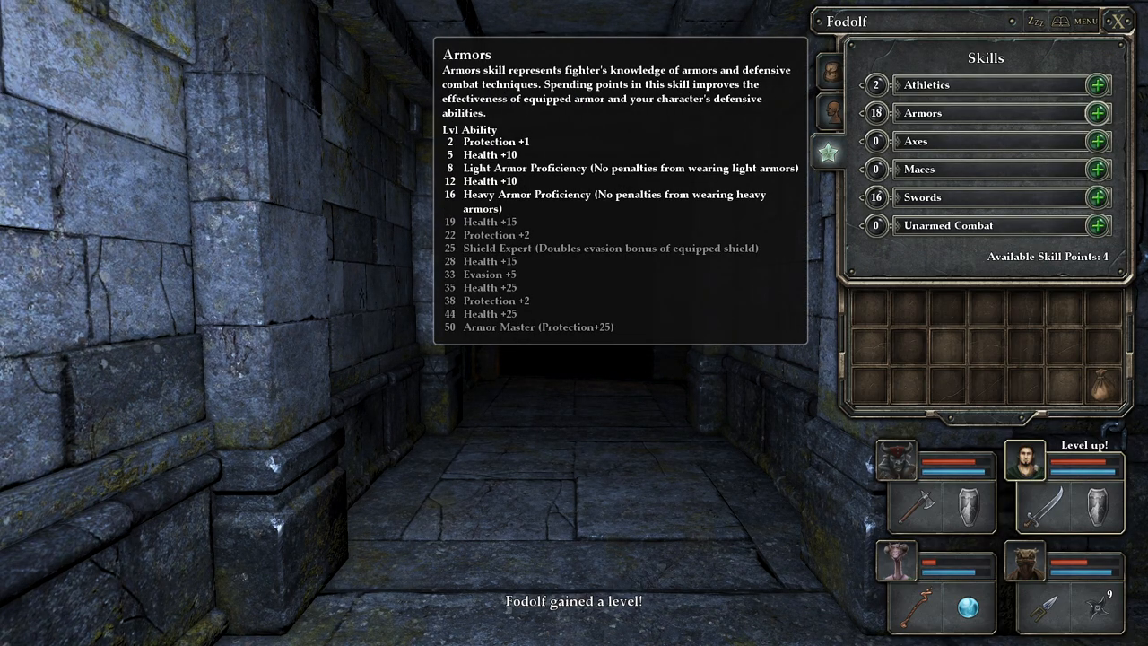
pyautogui.click(1097, 113)
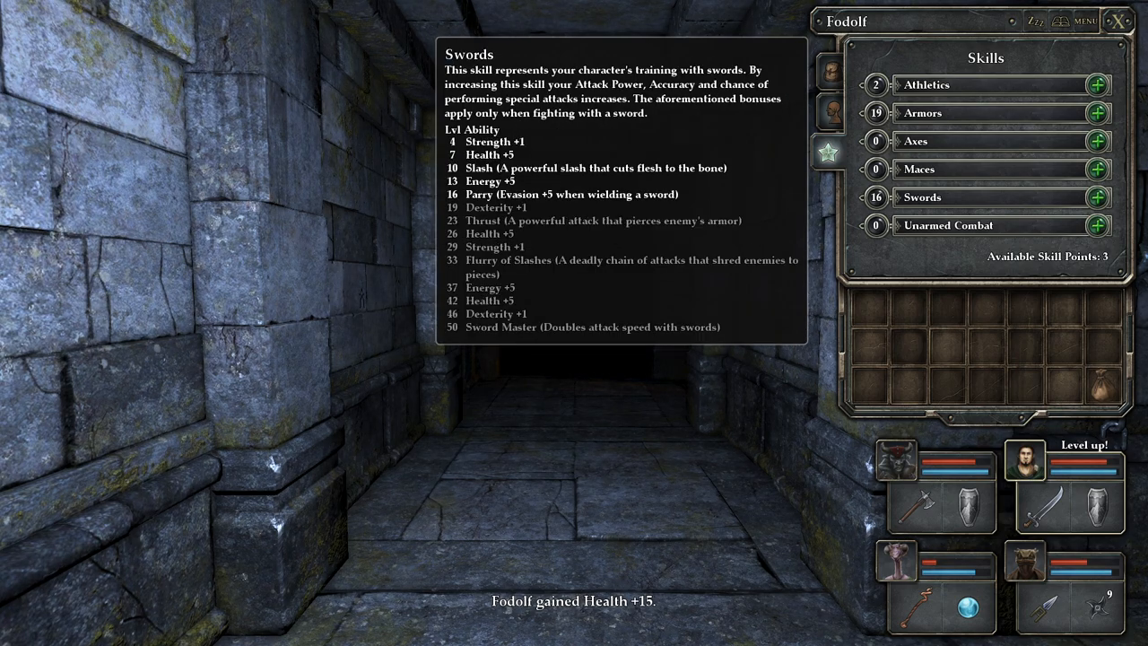
pyautogui.click(1096, 197)
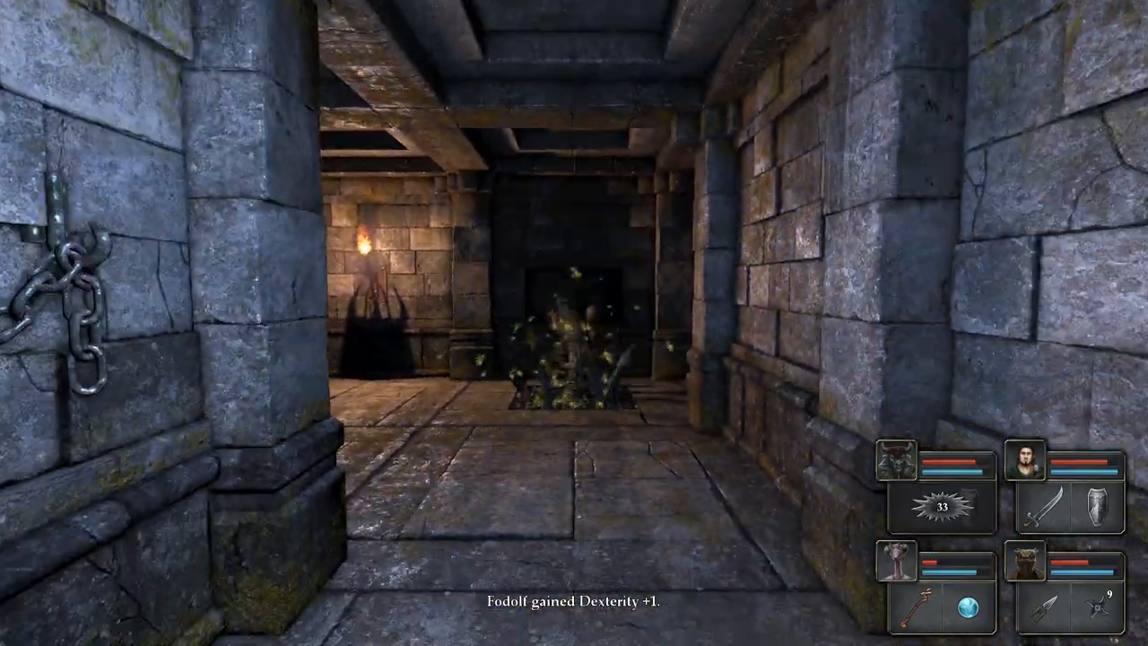
# Scroll the map book to view Level 7's newly explored western passage.
pyautogui.scroll(3)
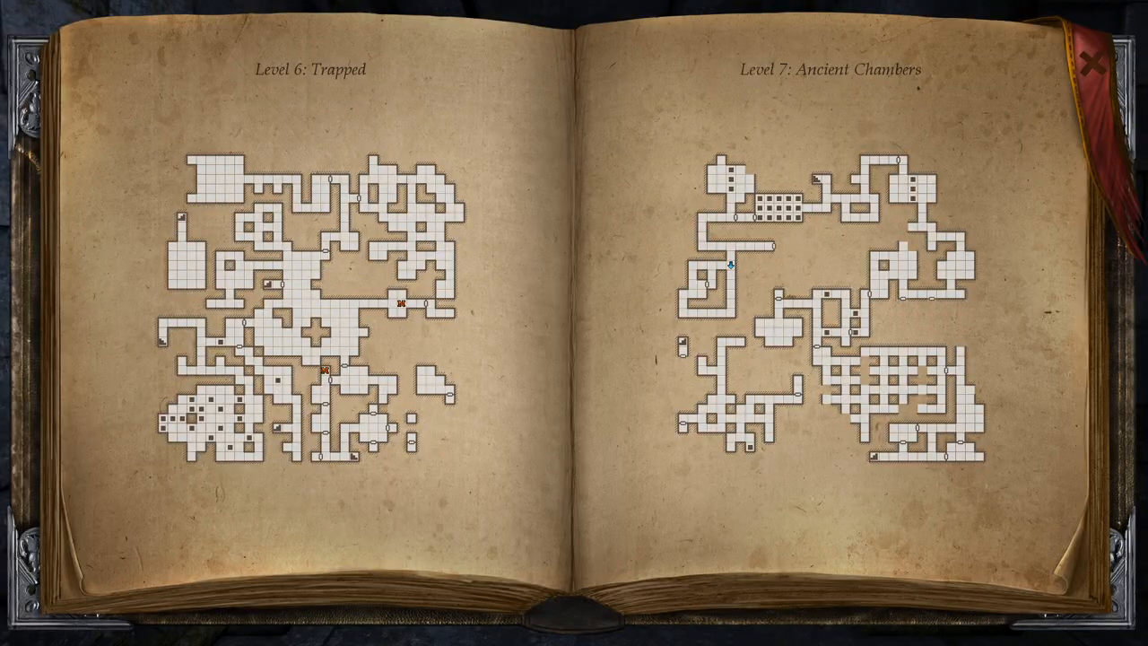
# Leave the map, advance west along the mossy wall, and check the map again.
pyautogui.click(1094, 63)
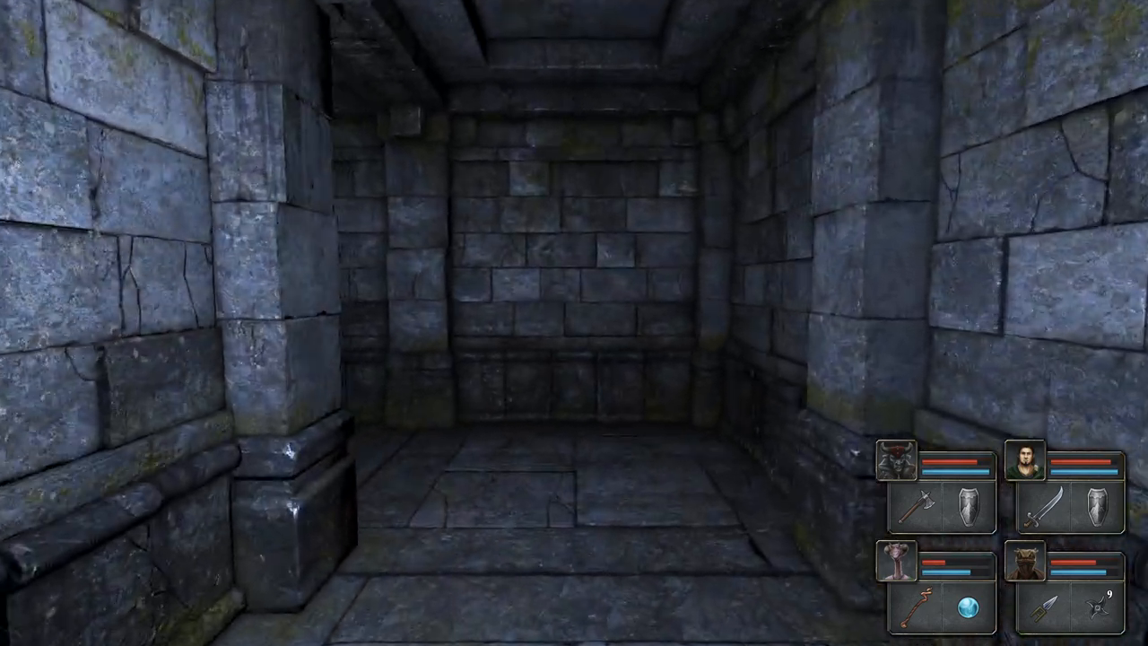
pyautogui.press('W')
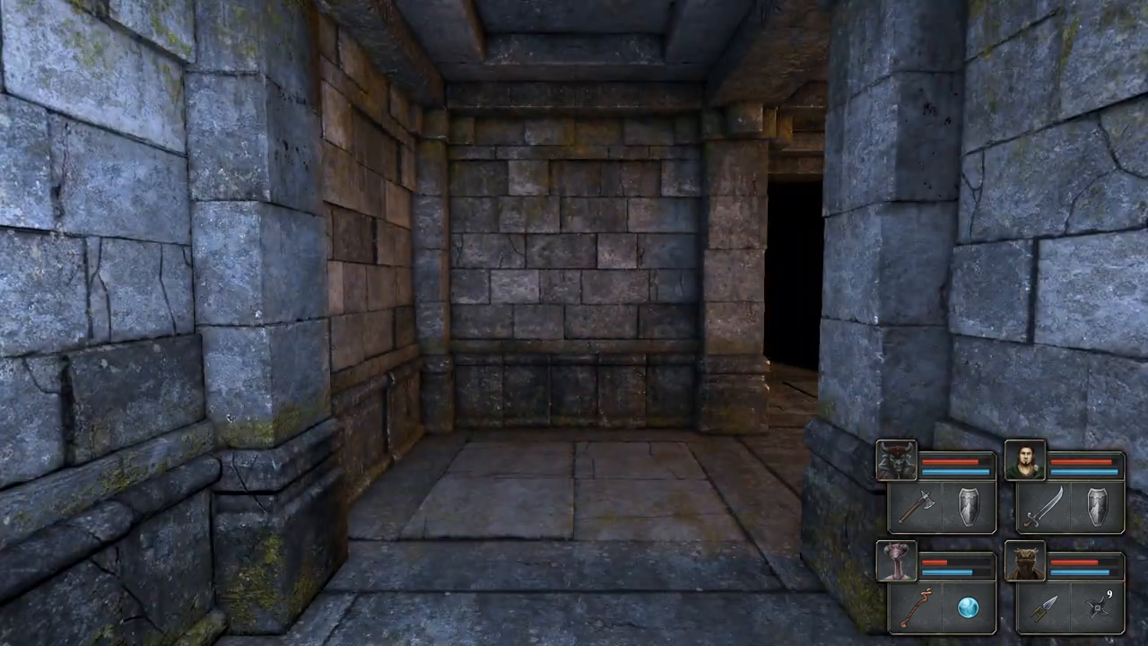
pyautogui.press('W')
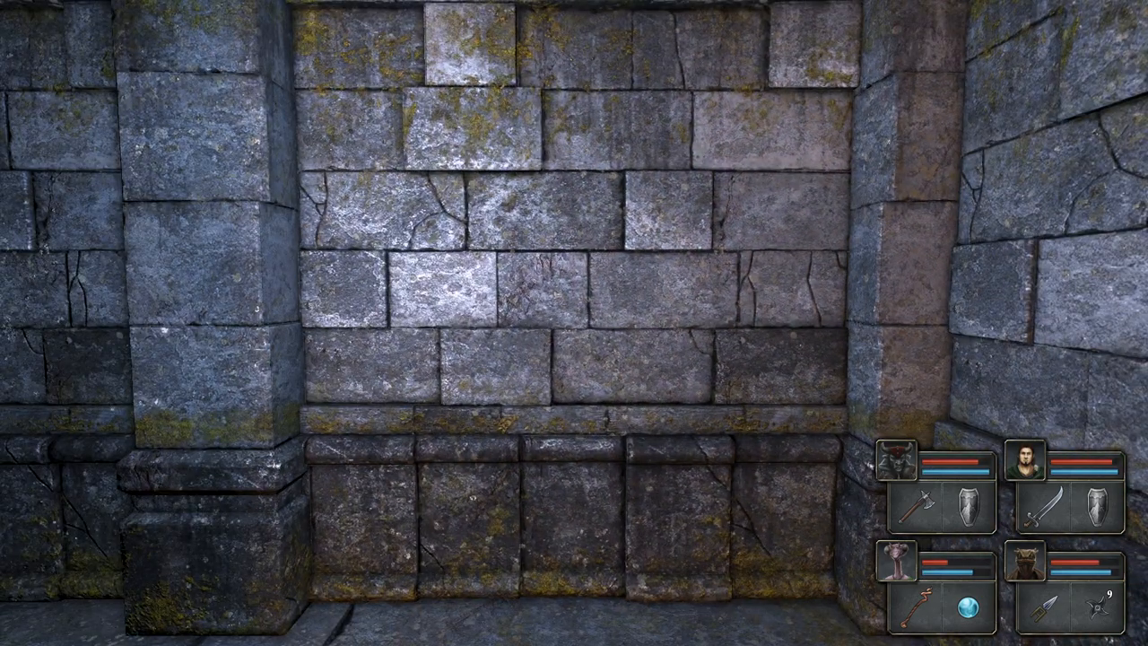
pyautogui.press('W')
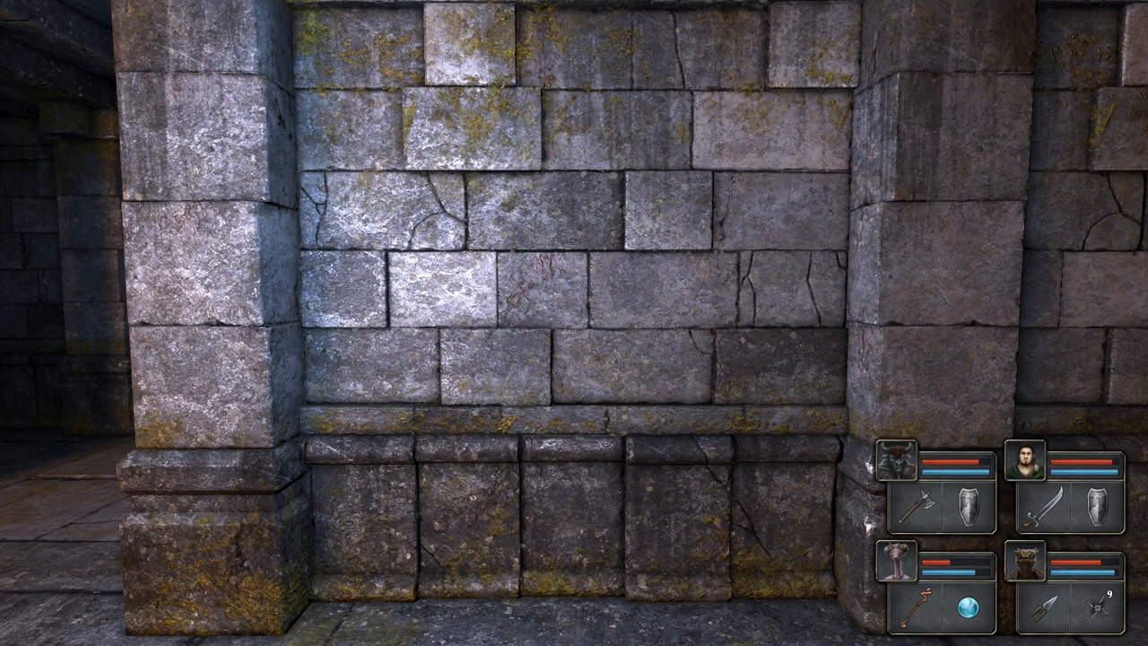
pyautogui.press('w')
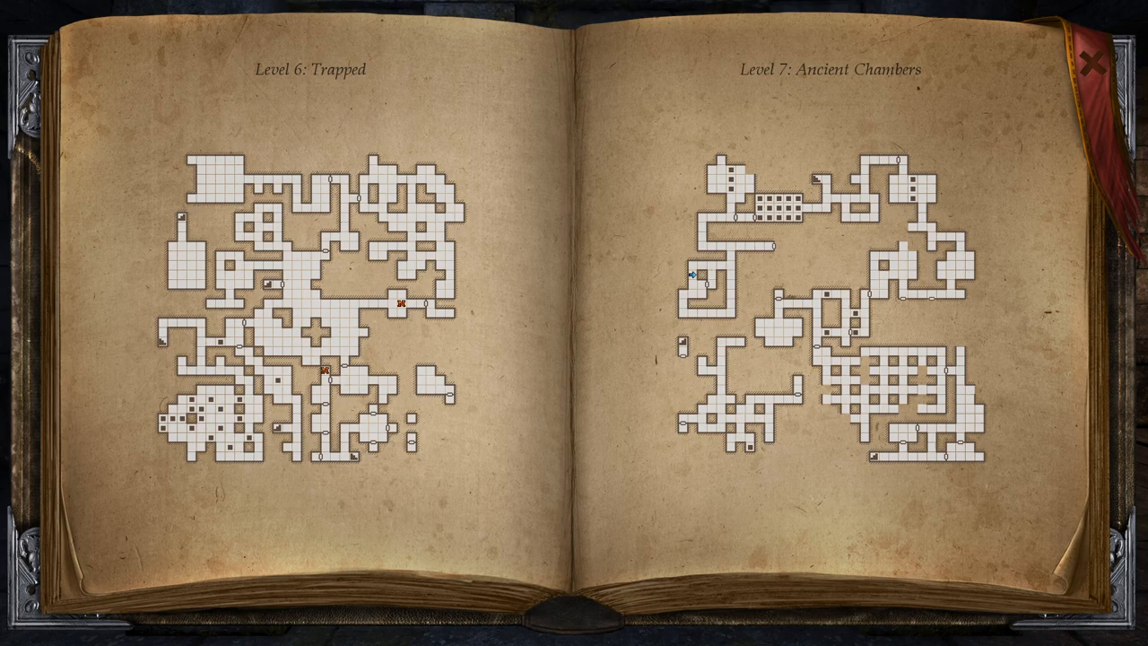
# Recheck the Level 7 map, then walk the corridor to the spear-and-shield warrior statue.
pyautogui.click(1095, 61)
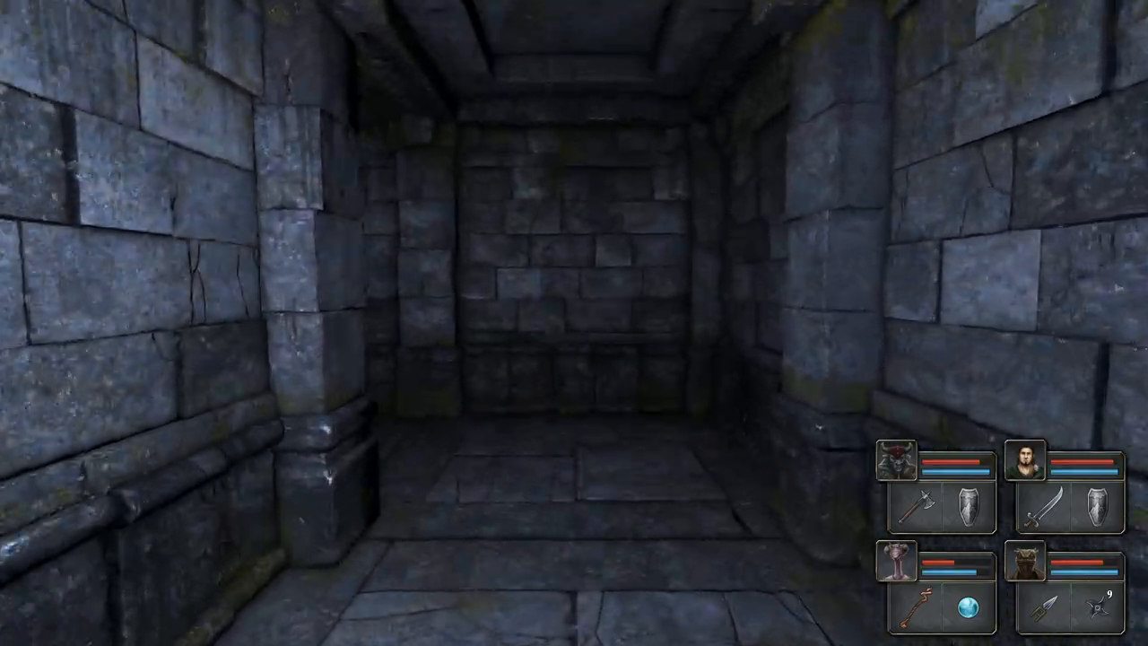
pyautogui.press('W')
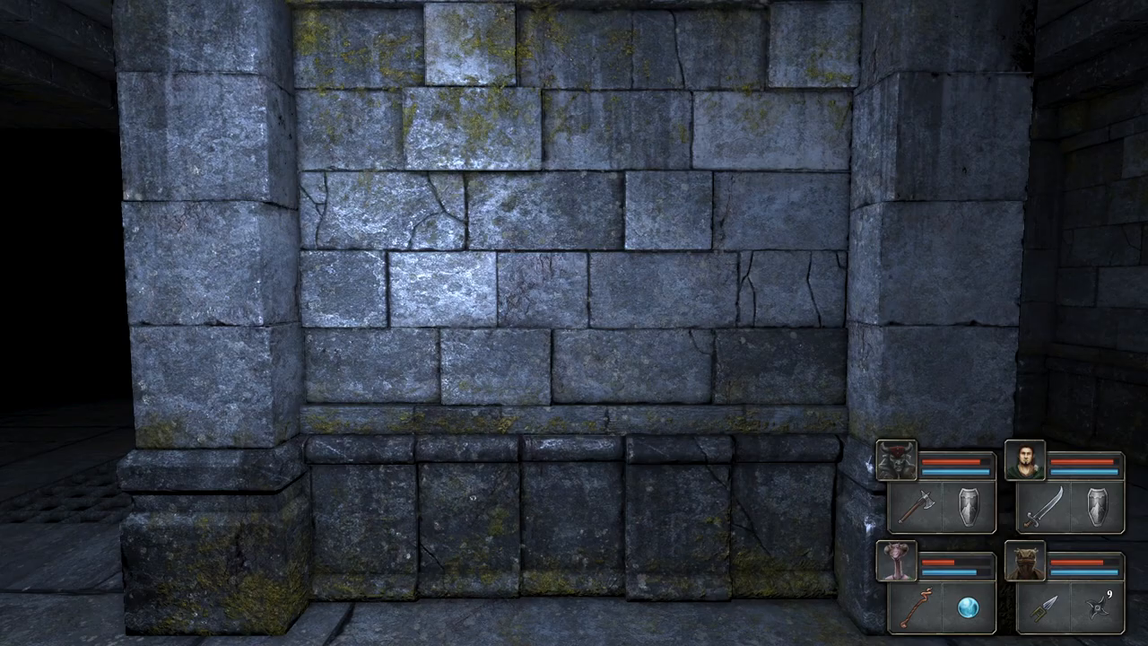
pyautogui.press('W')
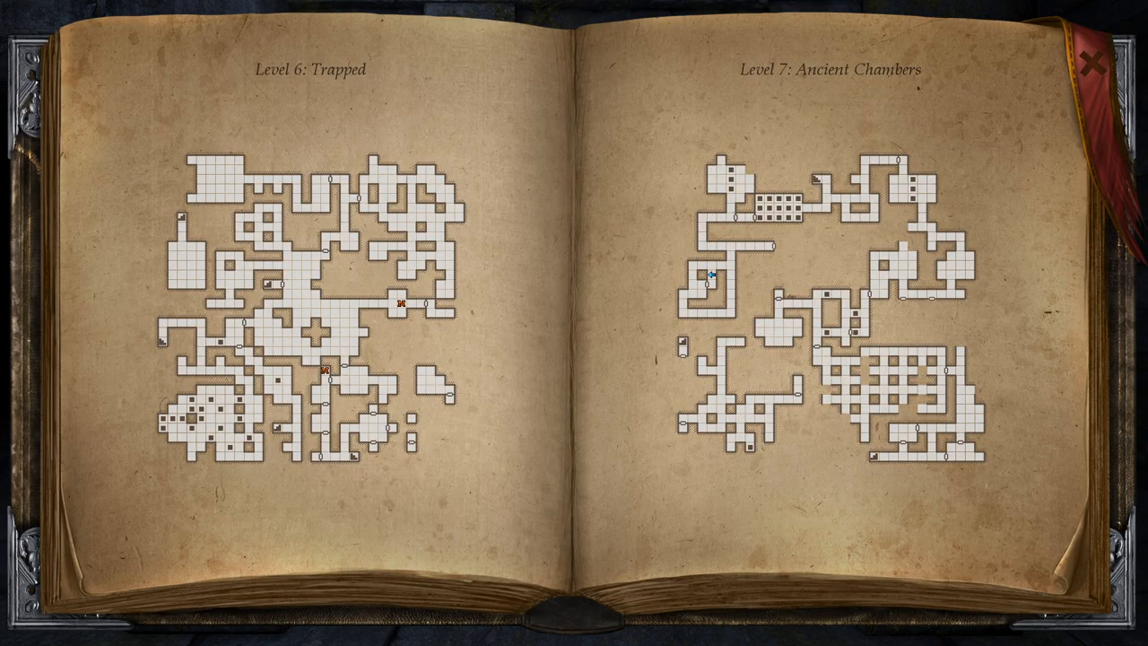
pyautogui.click(1094, 62)
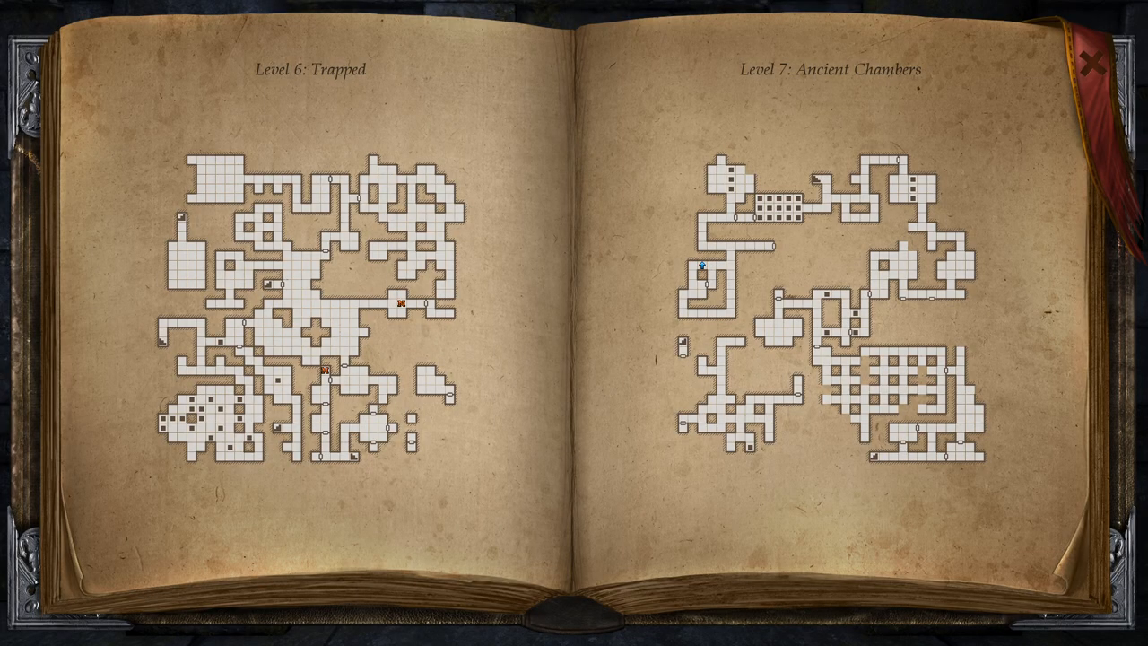
pyautogui.click(1096, 64)
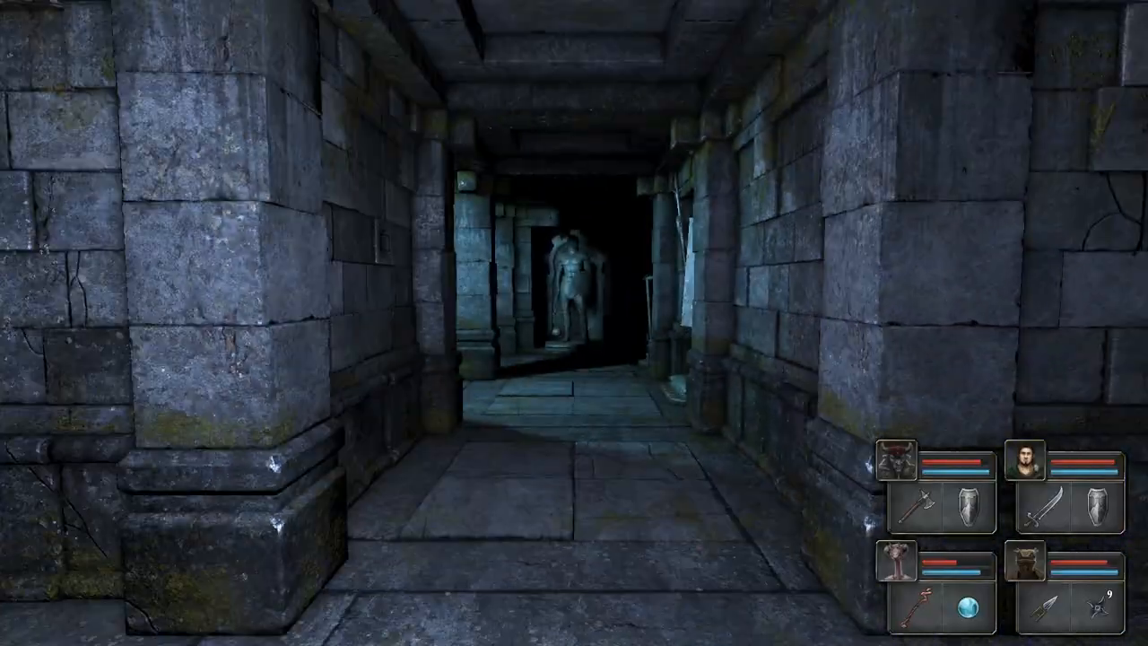
pyautogui.press('w')
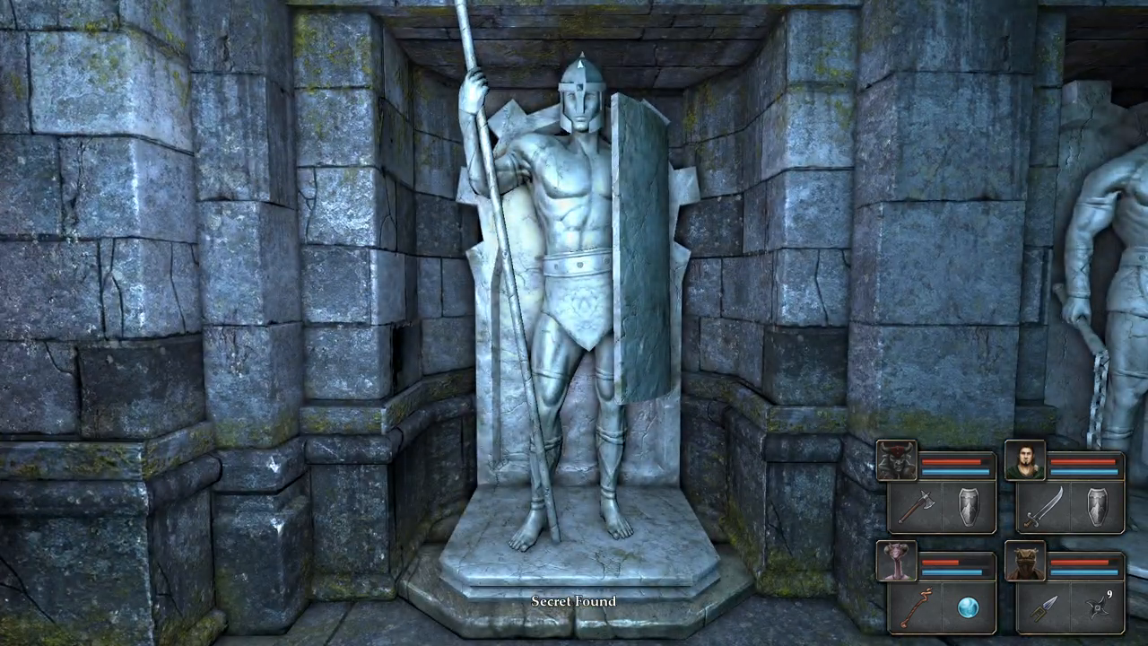
# Push through the corridors until the horned ogre attacks the party.
pyautogui.scroll(-3)
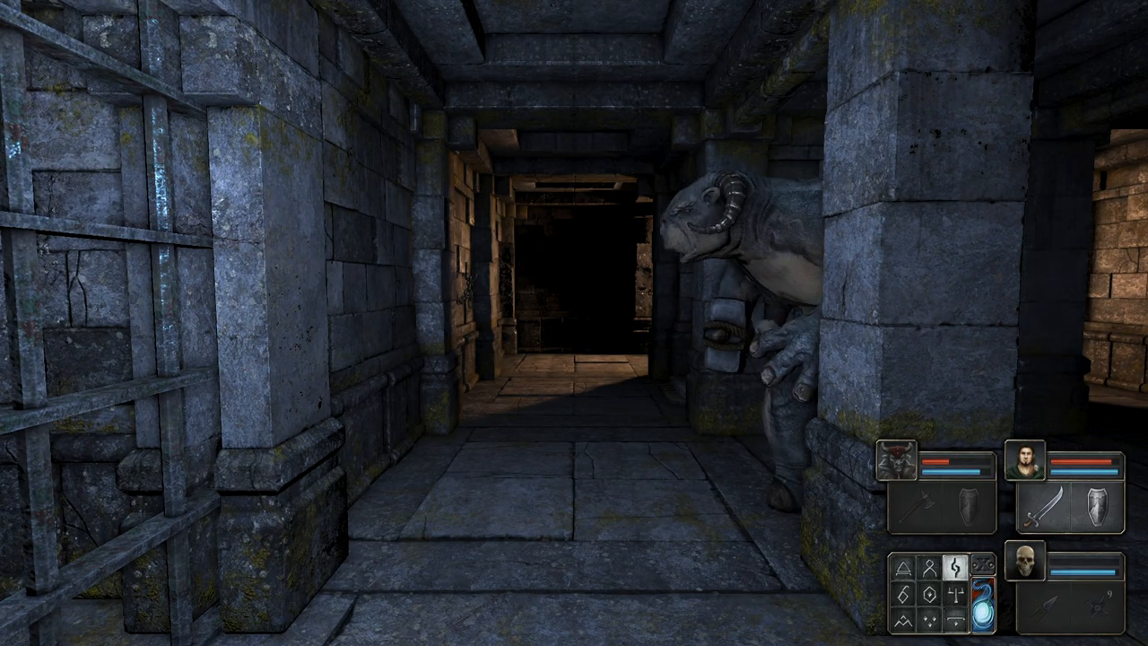
pyautogui.press('W')
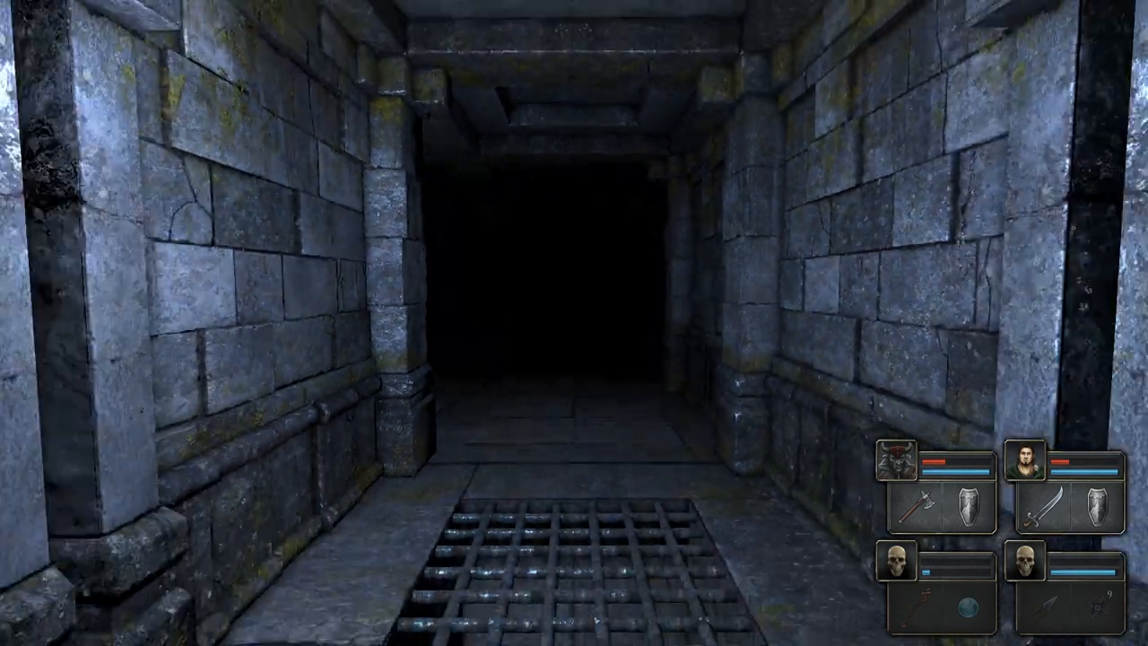
# Step into the next room, check the alcove, and continue past the grate.
pyautogui.press('W')
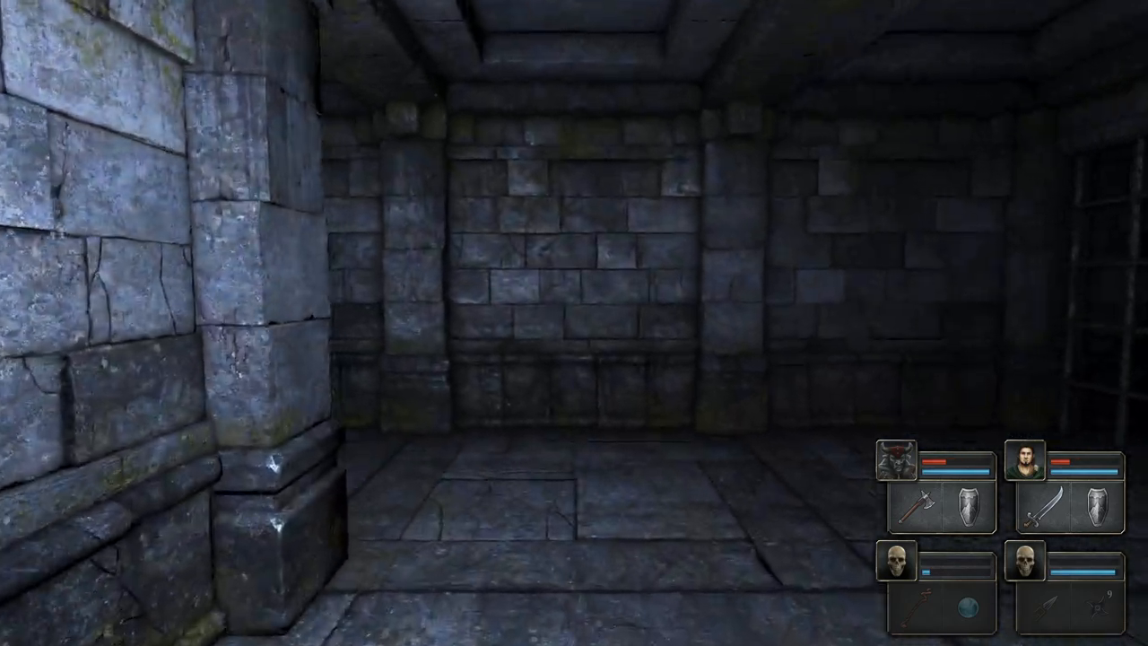
pyautogui.press('W')
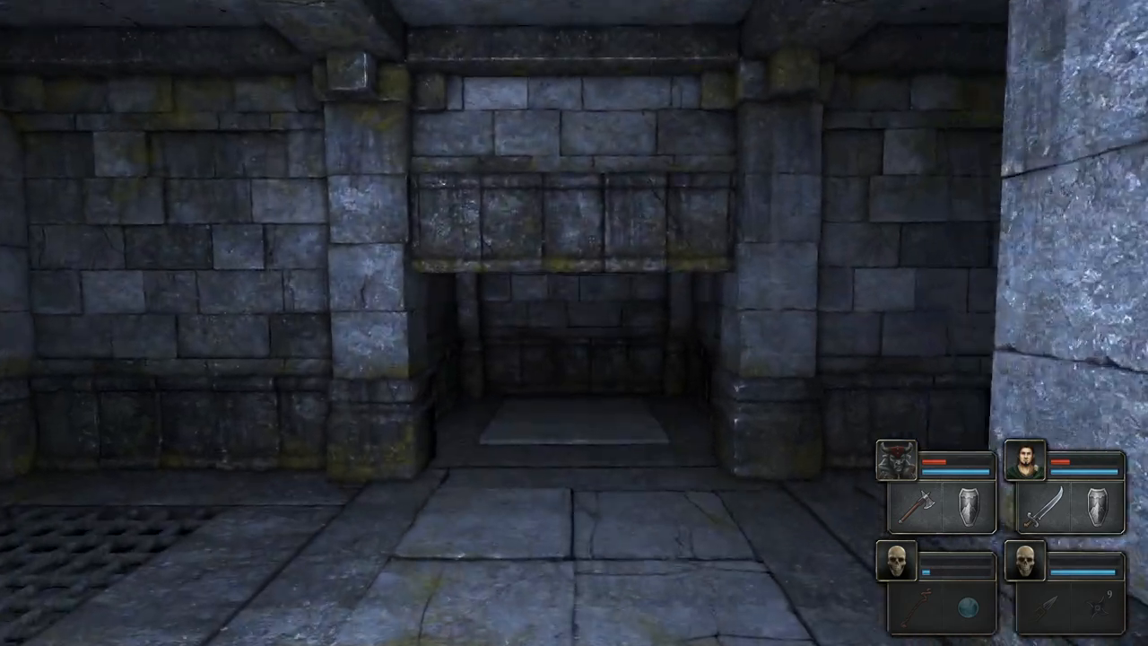
pyautogui.press('W')
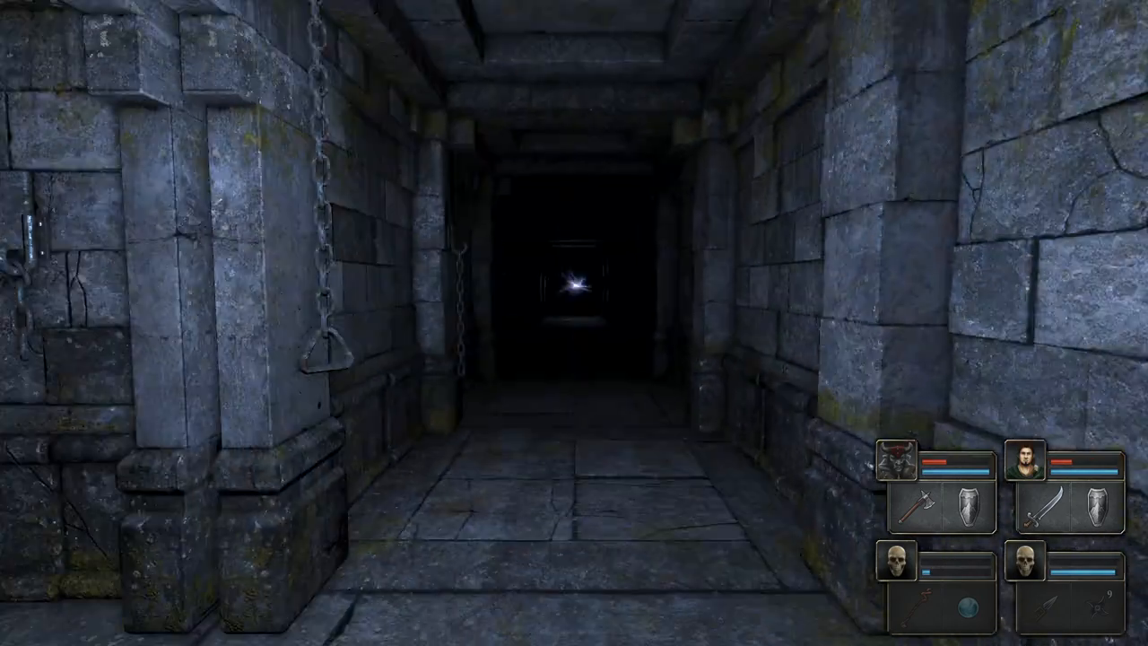
# Follow the chain-lined corridor toward the light to the torch-lit dead end.
pyautogui.press('W')
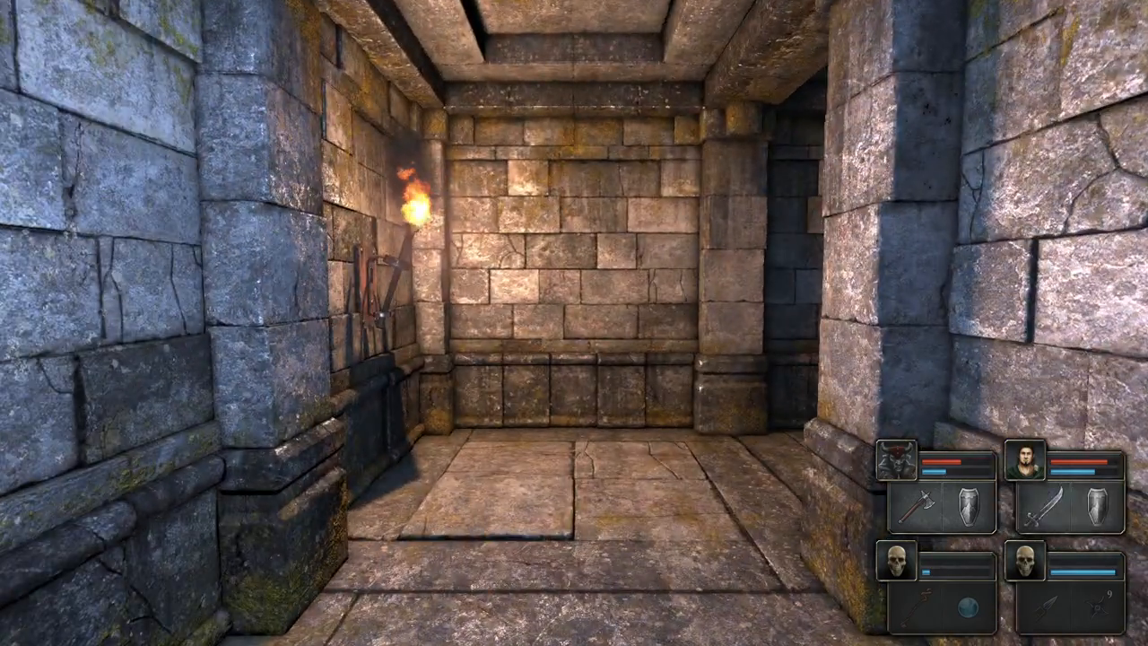
# Turn away from the dead end and walk the dark corridor to the wooden door.
pyautogui.press('W')
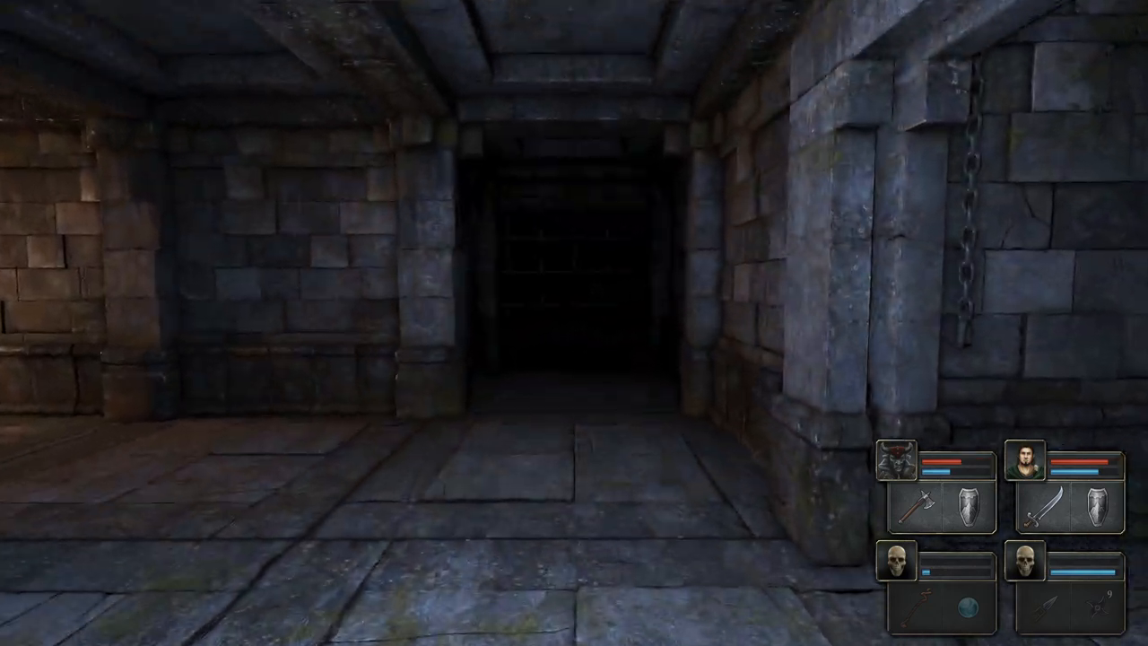
pyautogui.press('w')
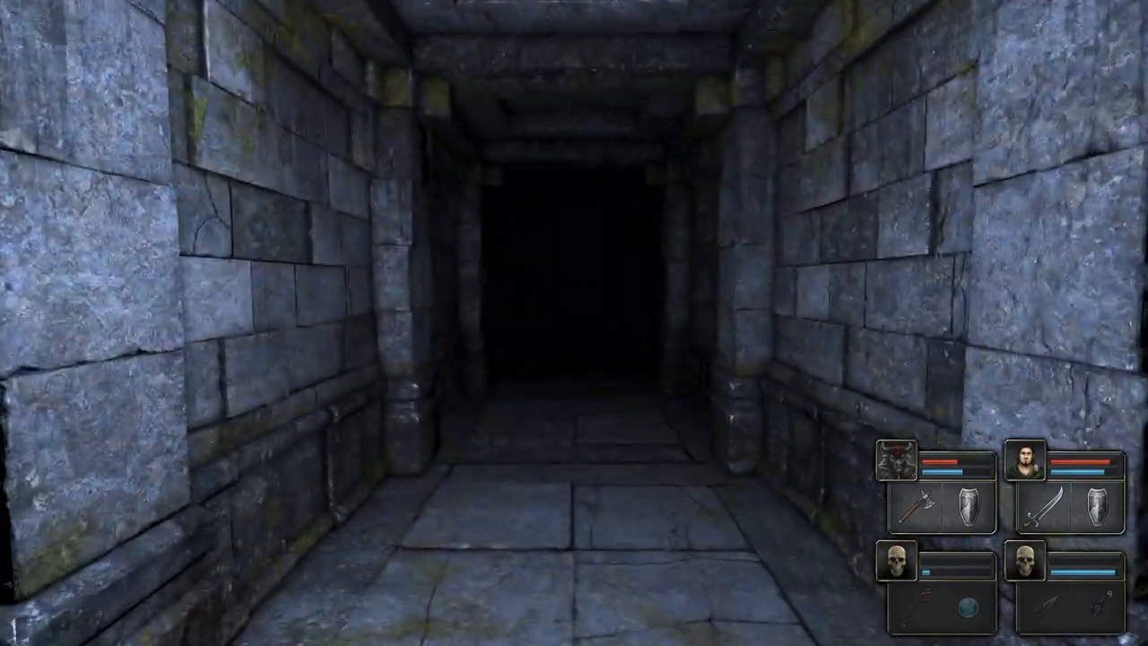
pyautogui.press('W')
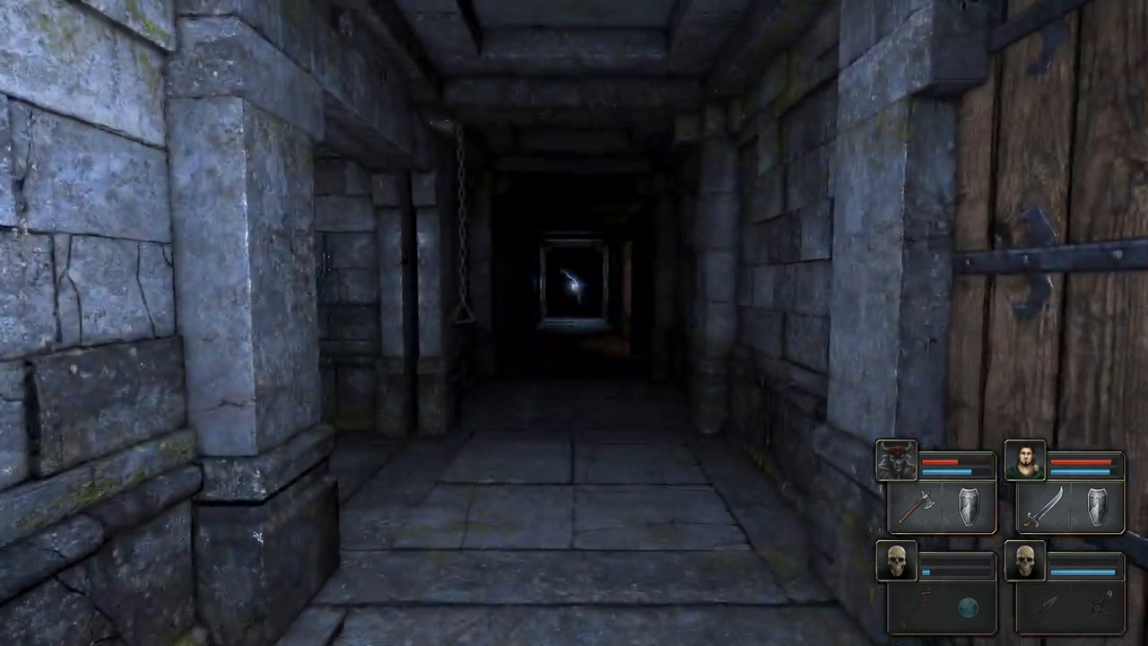
# Move the party up to the crackling energy spark on the stone wall.
pyautogui.press('w')
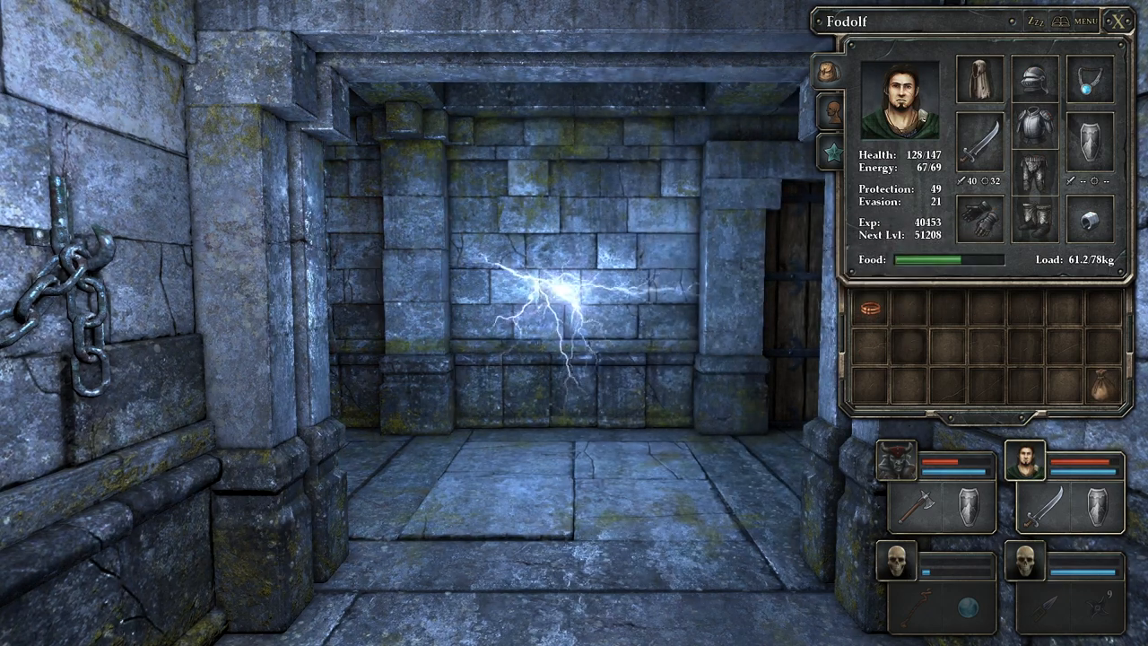
# Look at fallen Fohar's character sheet, then close the sheet.
pyautogui.click(907, 462)
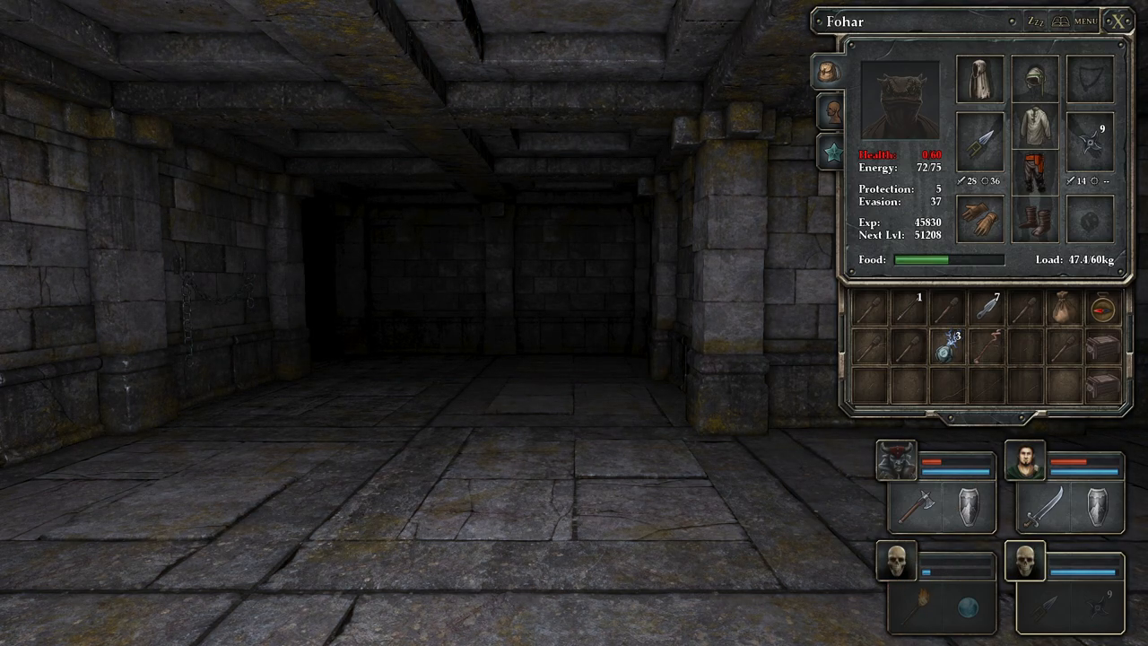
pyautogui.click(1123, 20)
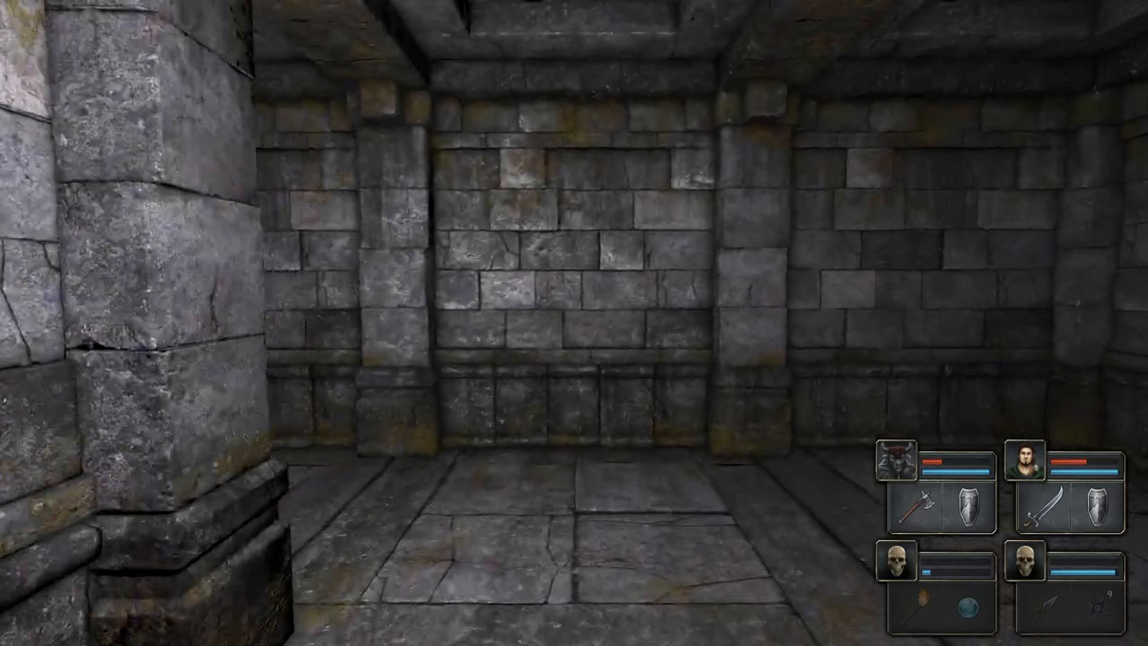
# Turn the party across the chamber toward the alcove and chained wall.
pyautogui.press('w')
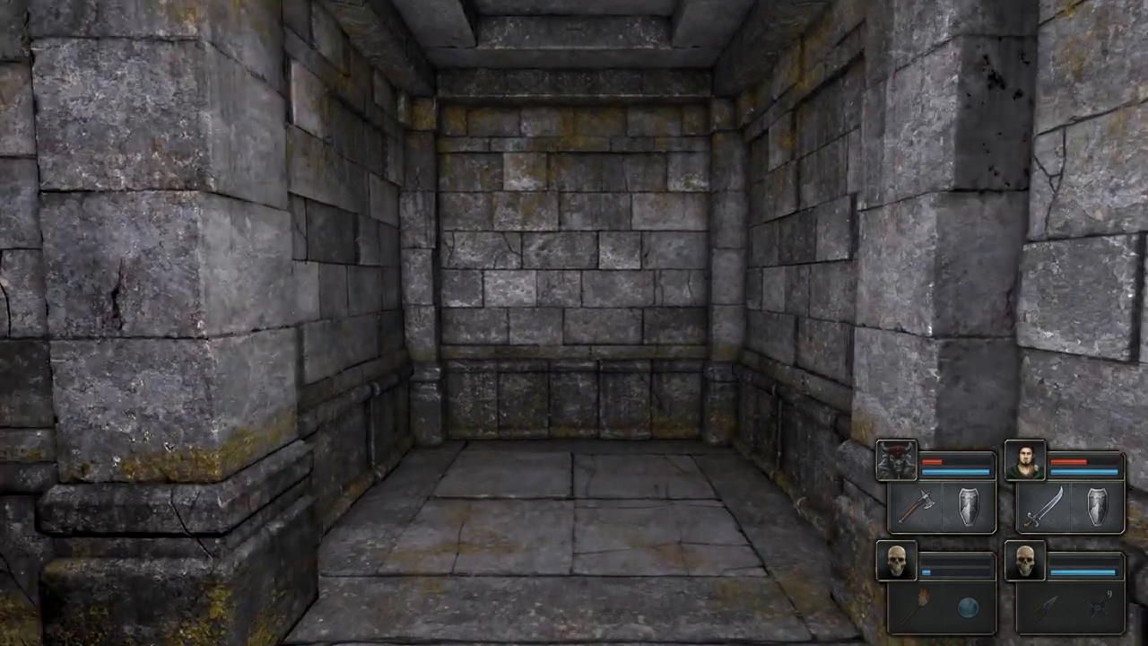
pyautogui.press('w')
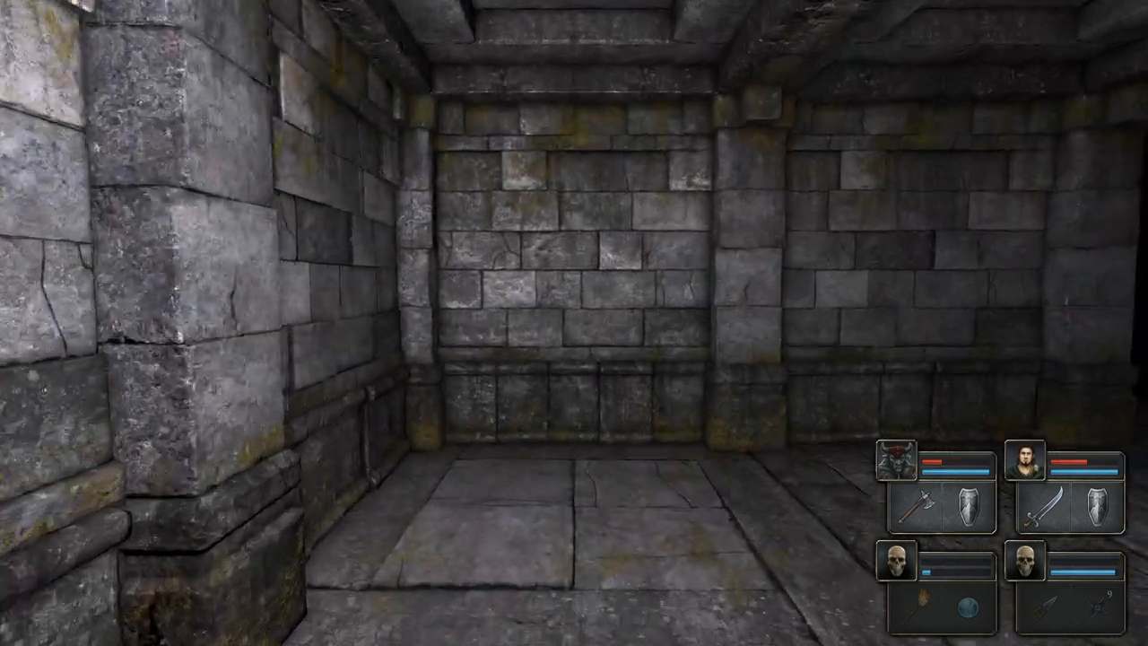
pyautogui.press('W')
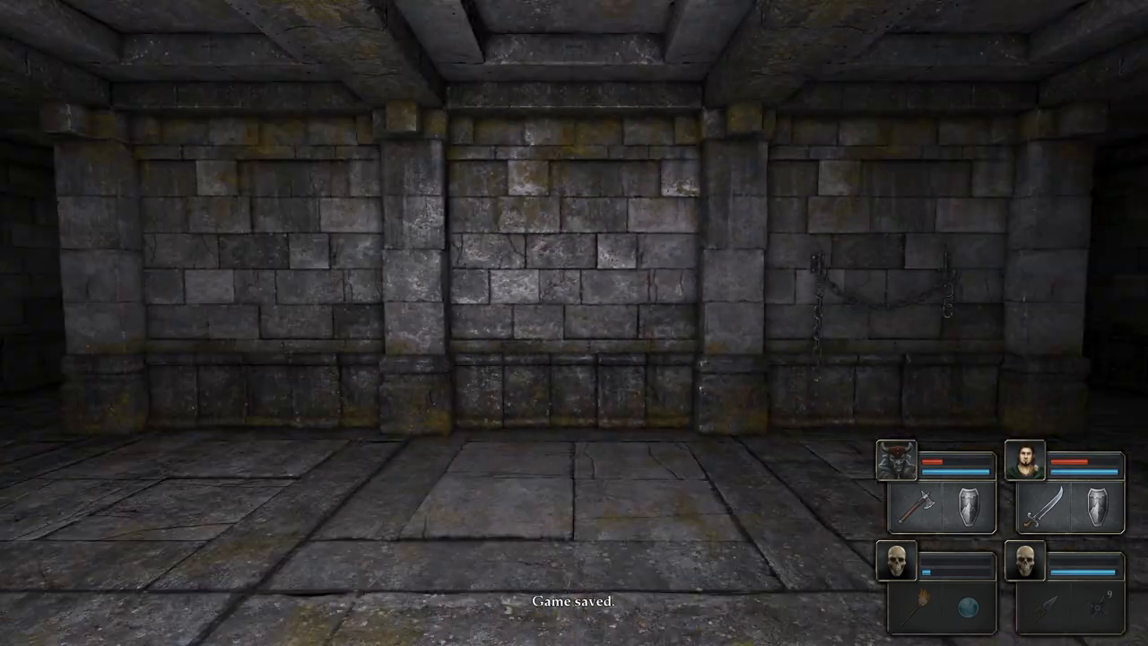
# Quicksave, then move the party down the short corridor to the dead-end wall.
pyautogui.press('w')
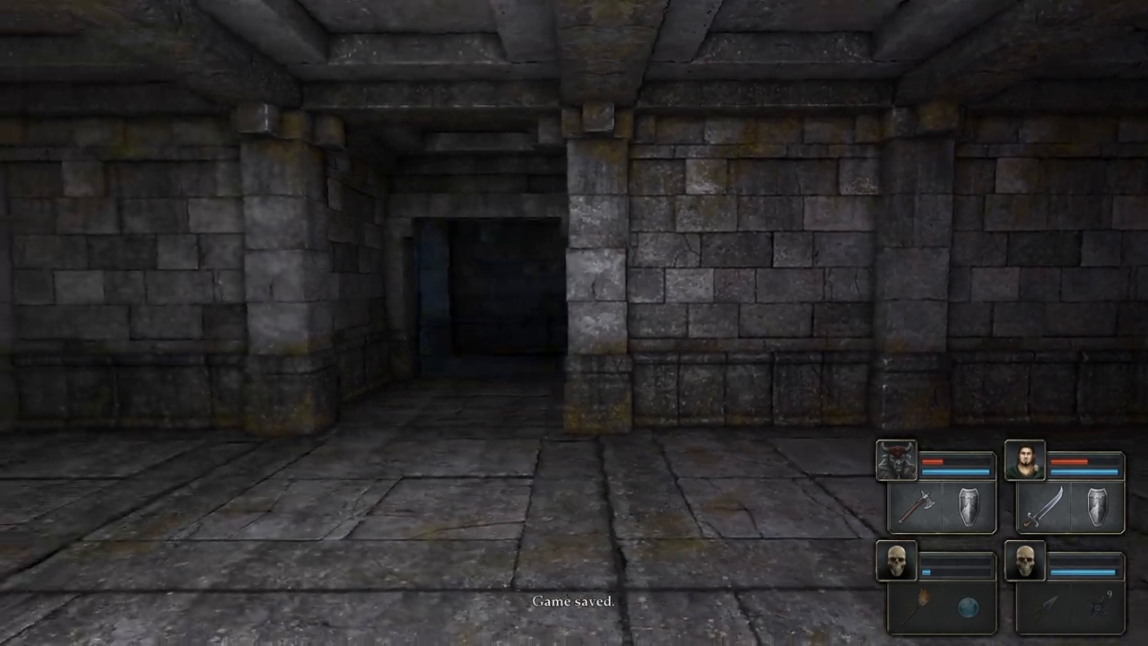
pyautogui.press('W')
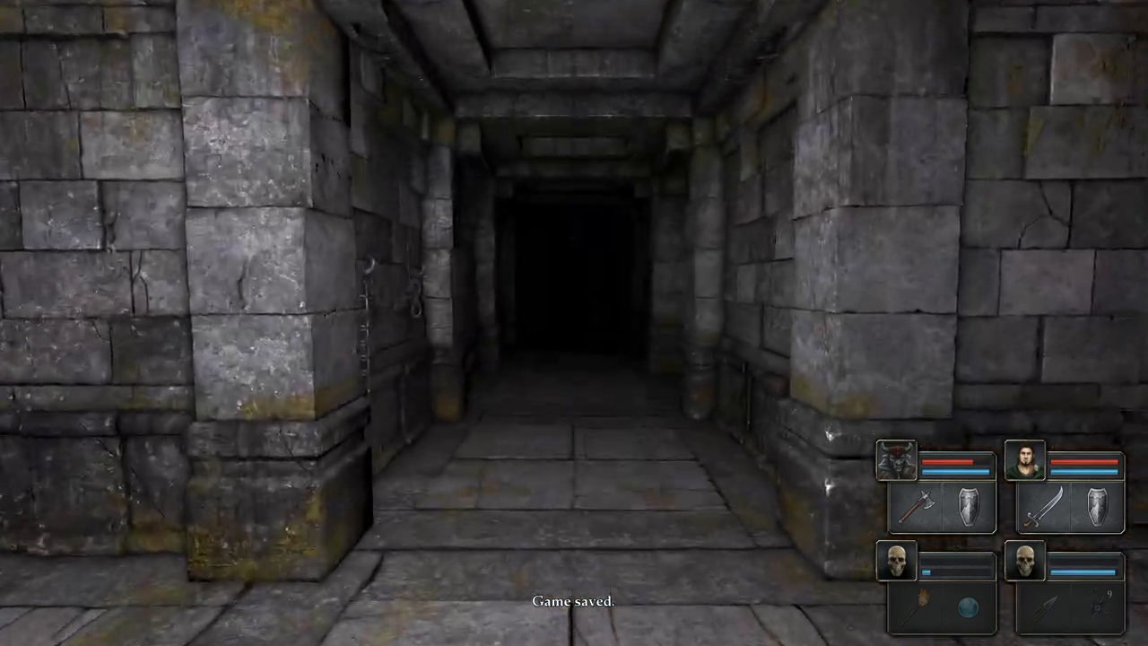
pyautogui.press('W')
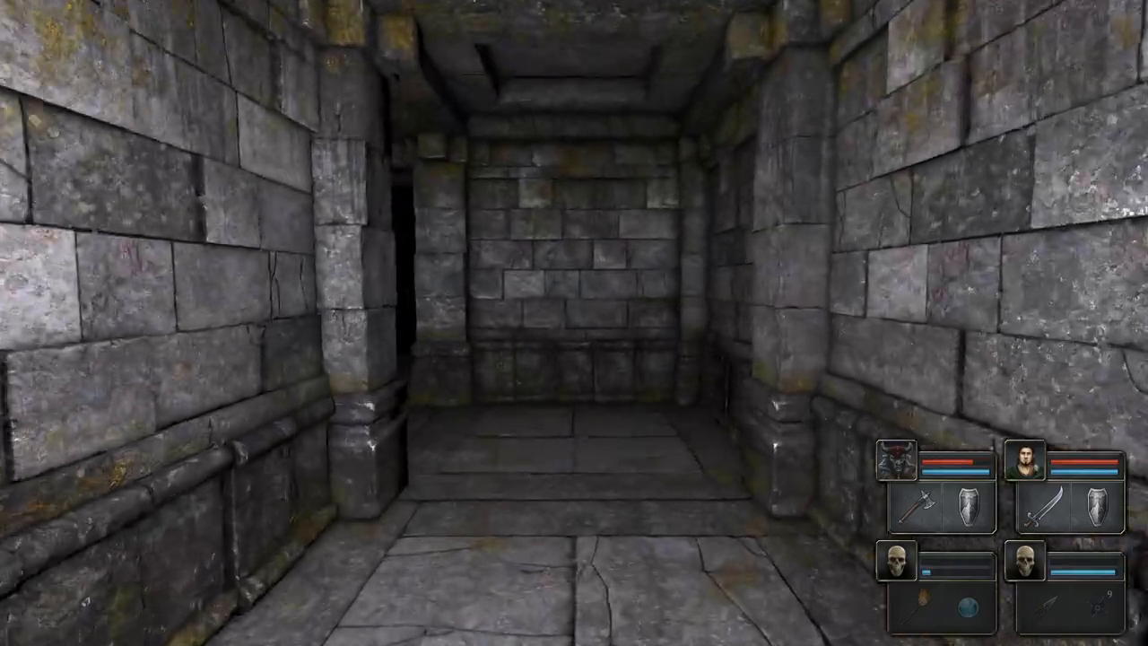
# Step past the dead end and turn left to face the ring-lined corridor.
pyautogui.press('W')
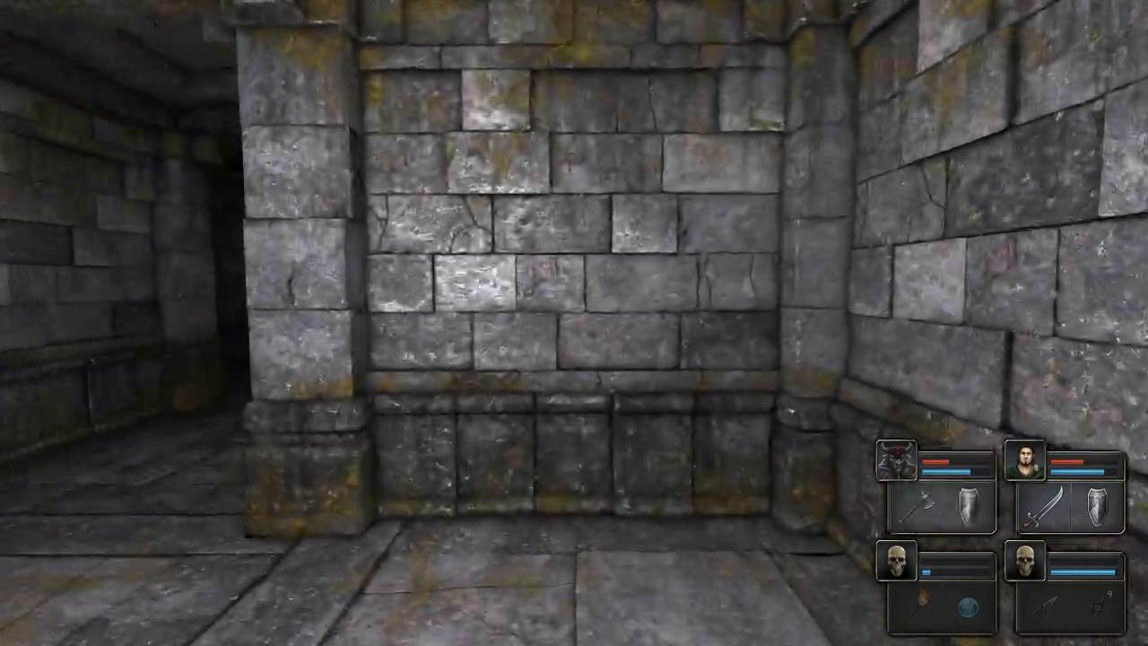
pyautogui.press('a')
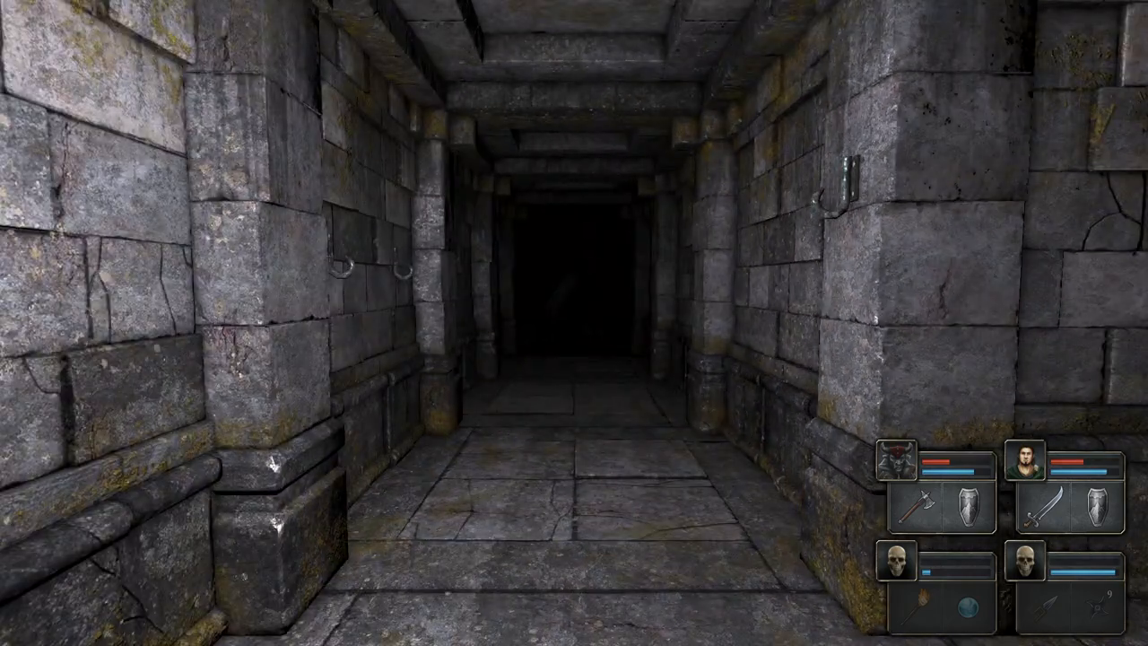
# Walk onward until Gorfi levels up, showing Armors 16 and 3 skill points.
pyautogui.press('W')
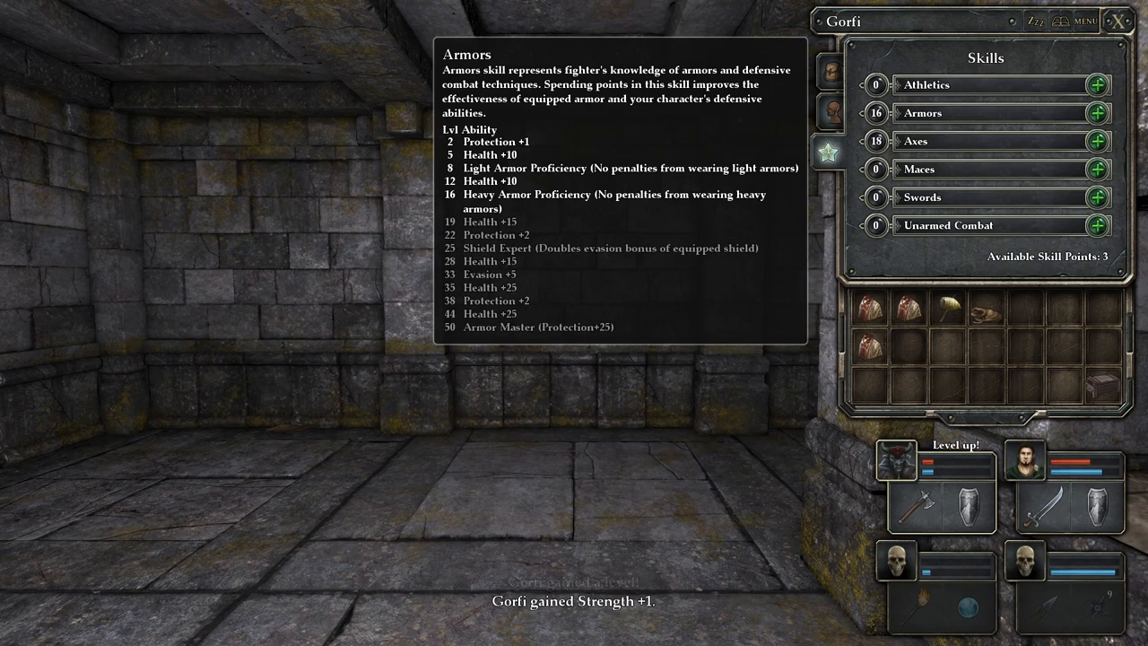
# Spend Gorfi's three skill points to raise Armors from 16 to 19.
pyautogui.click(1096, 113)
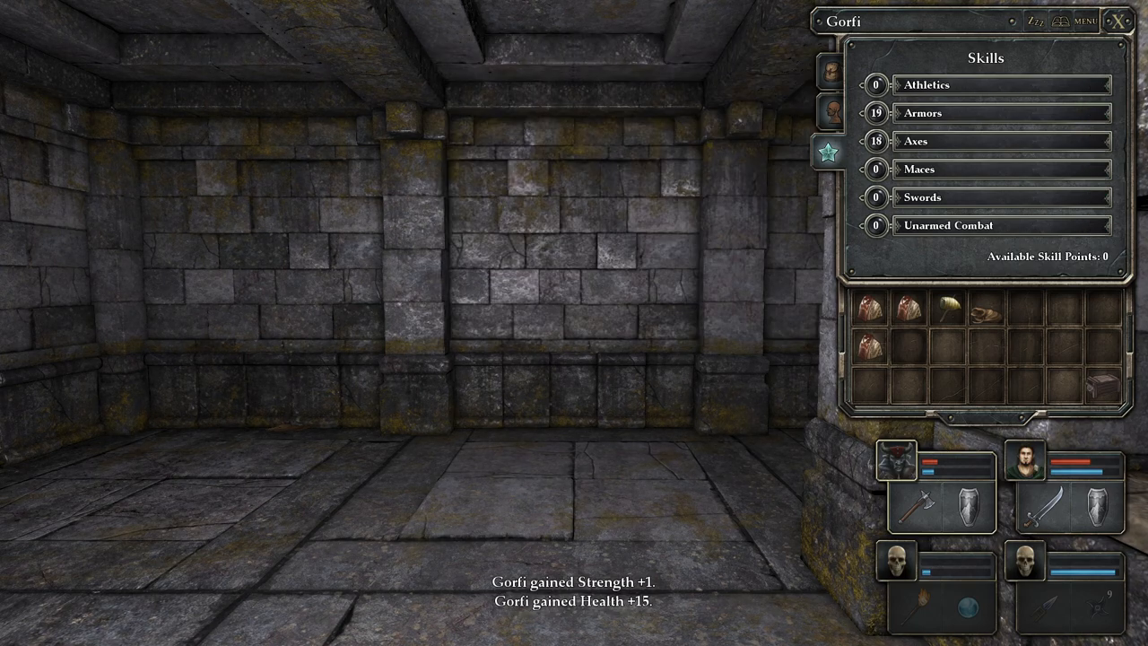
pyautogui.moveTo(916, 140)
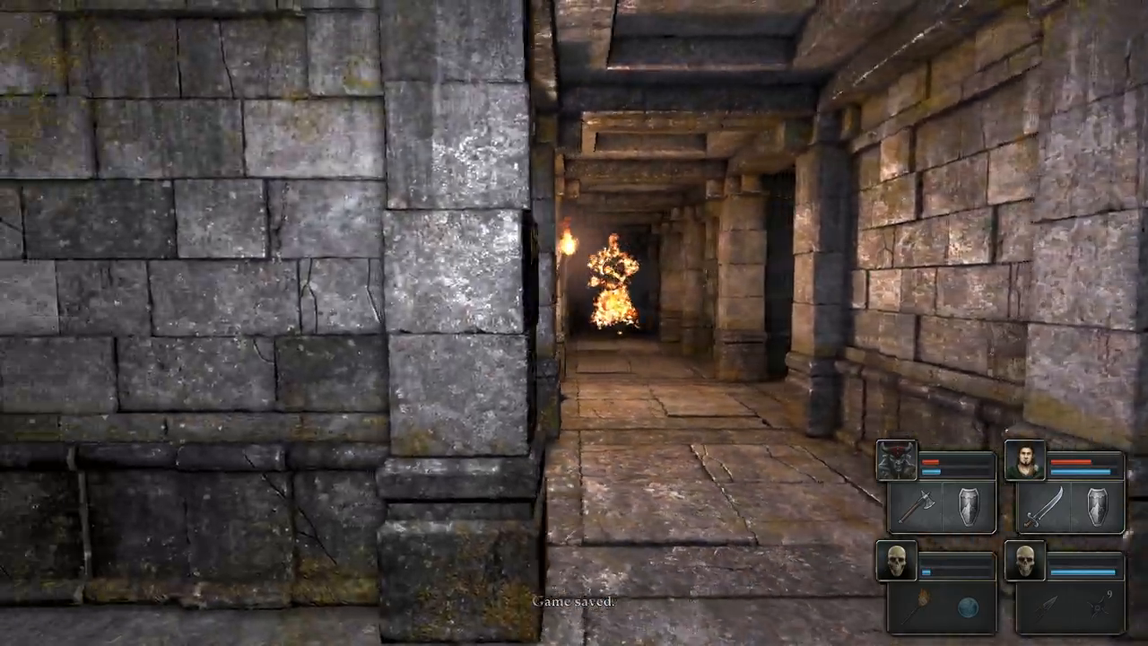
# Walk the party down the stone corridor toward the lit chamber.
pyautogui.press('w')
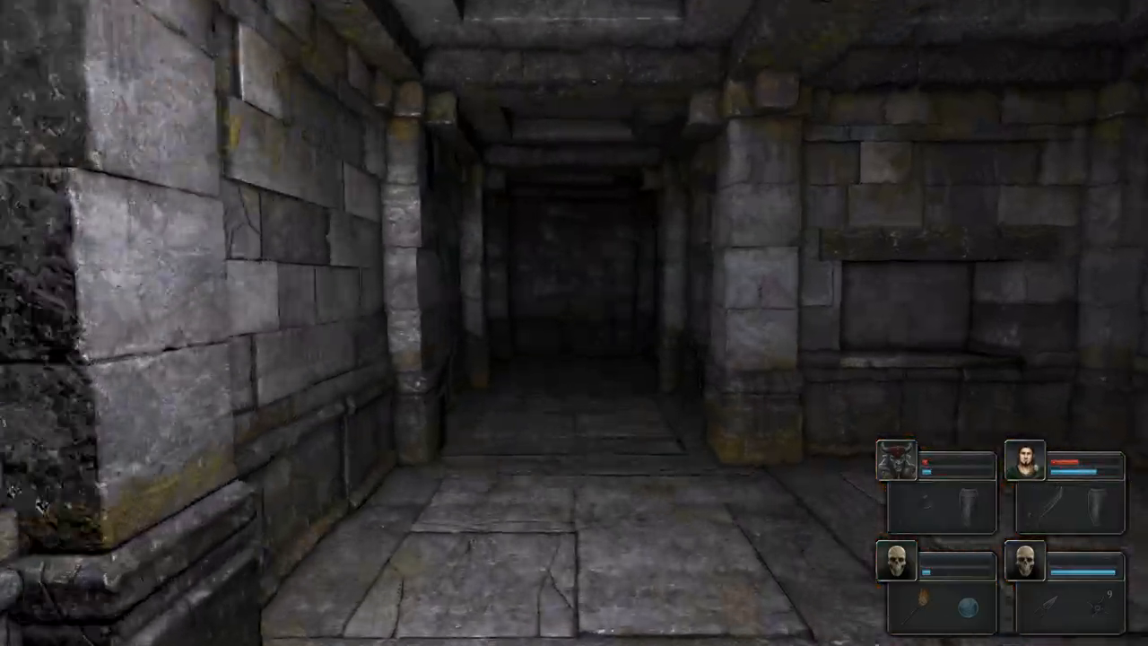
pyautogui.press('W')
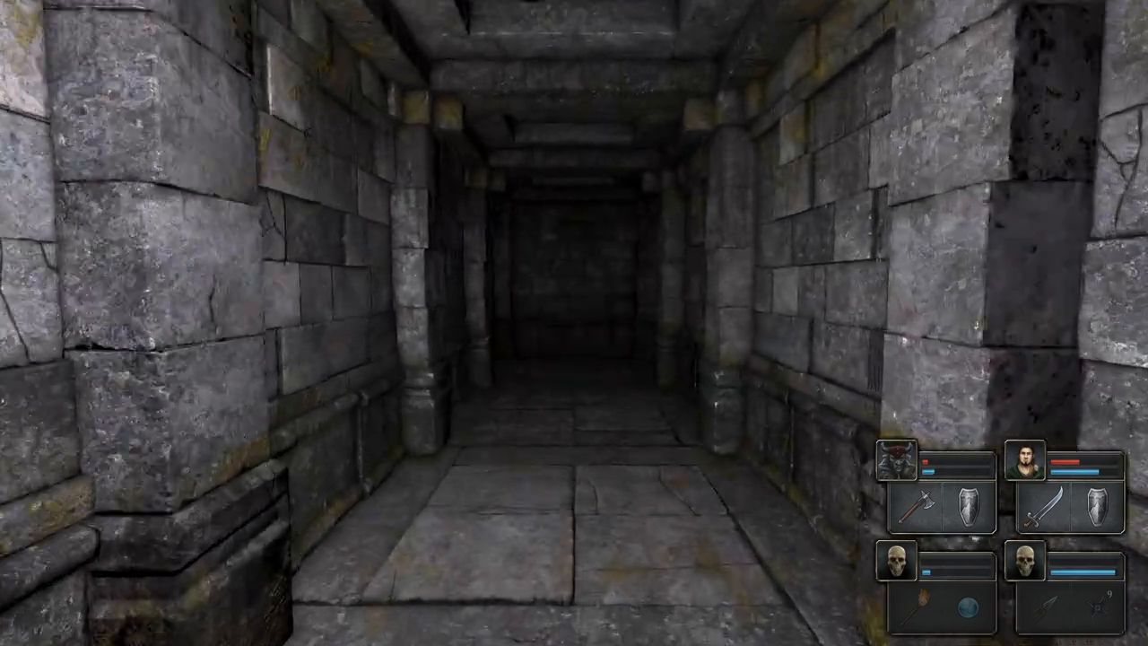
pyautogui.press('W')
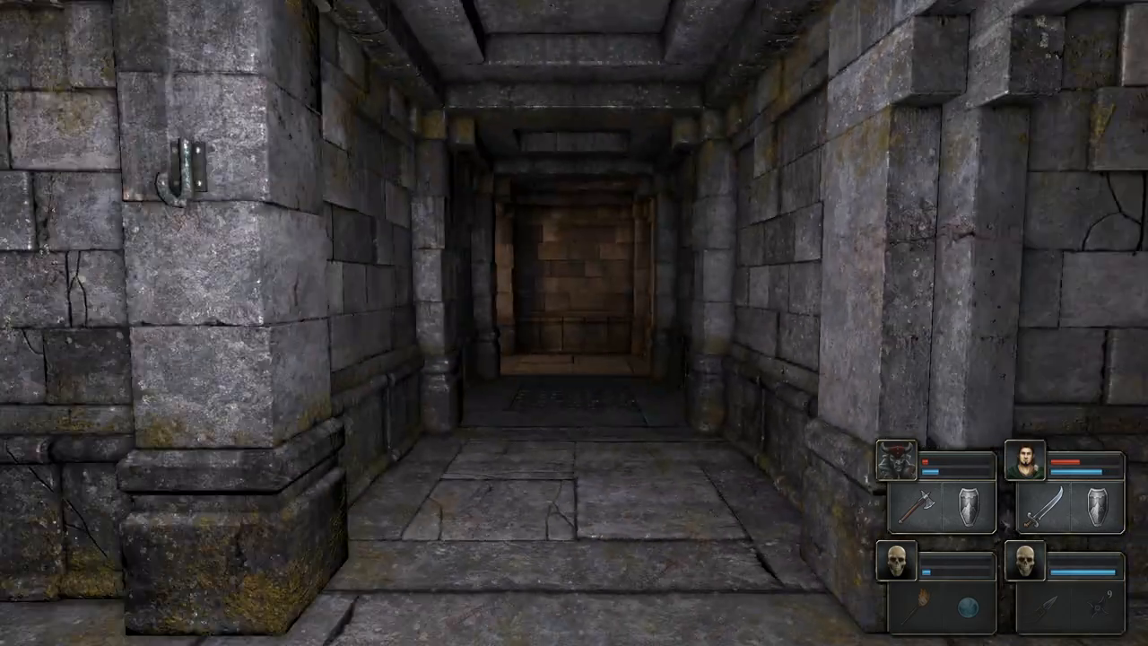
# Check the lit dead-end chamber, walk to the barred gate, then turn toward the dark corridor.
pyautogui.press('W')
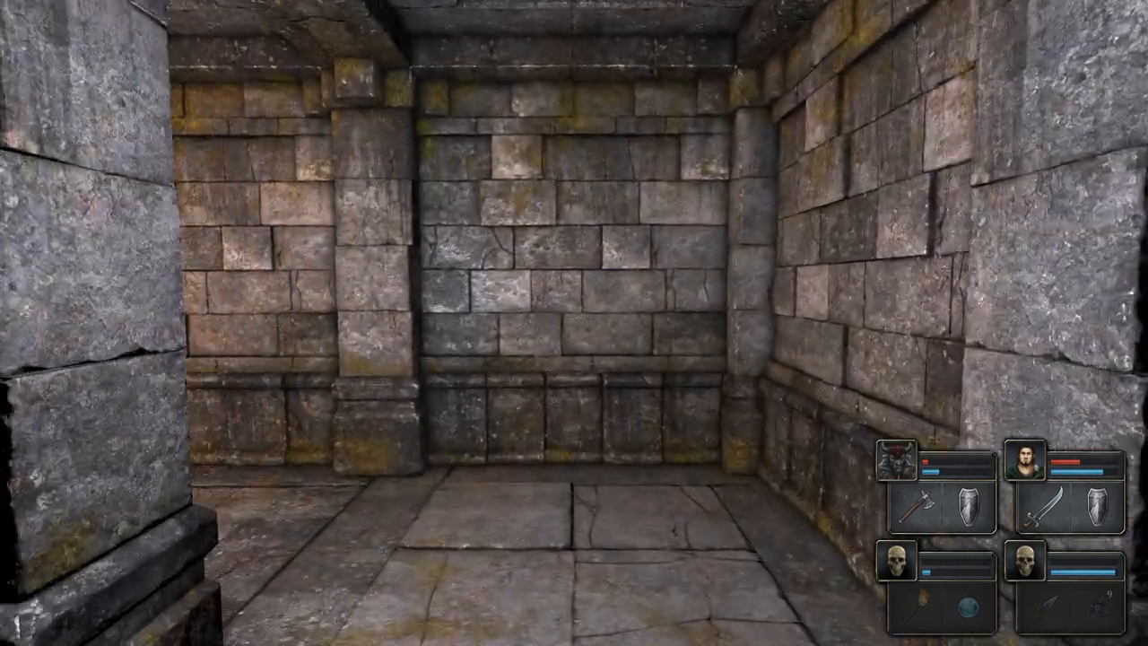
pyautogui.press('W')
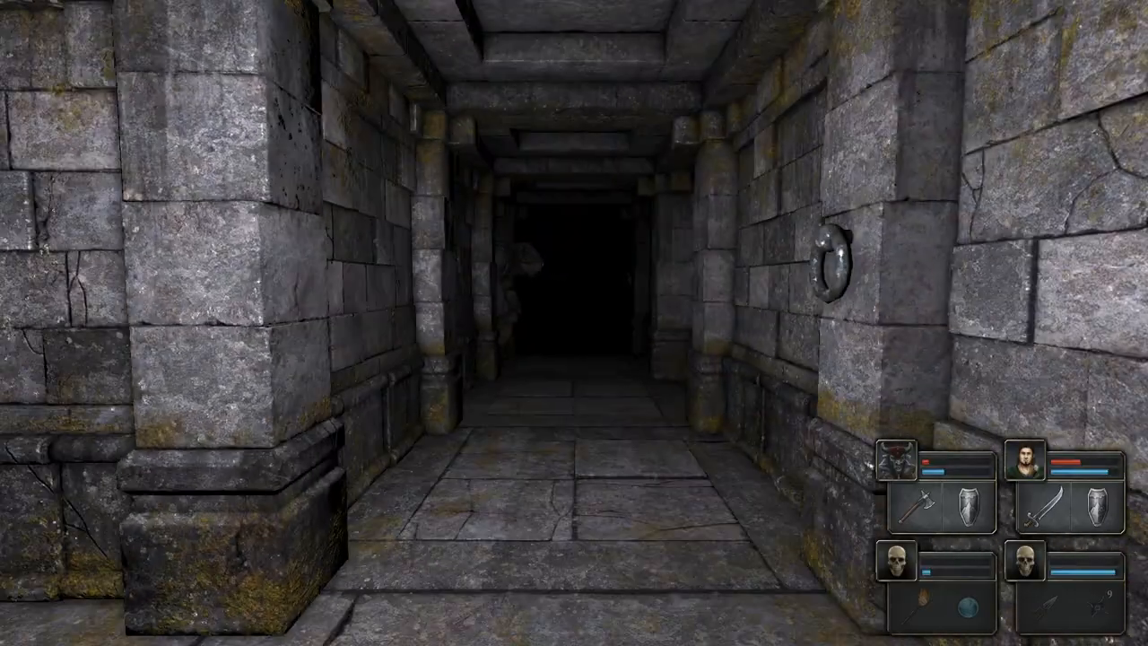
pyautogui.press('w')
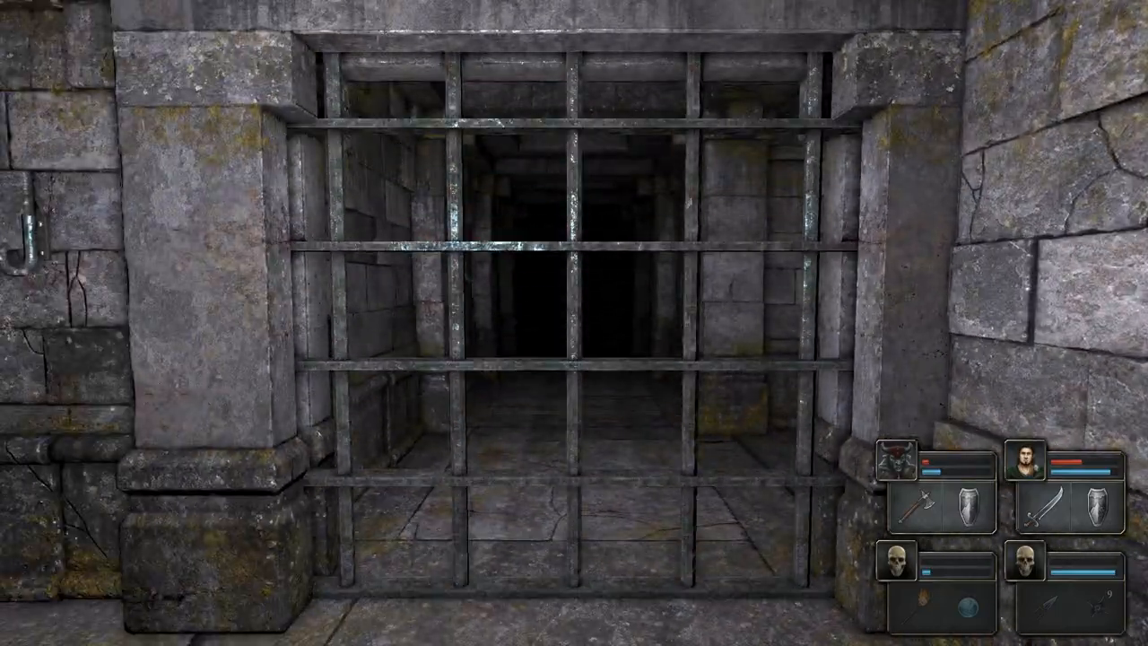
pyautogui.press('W')
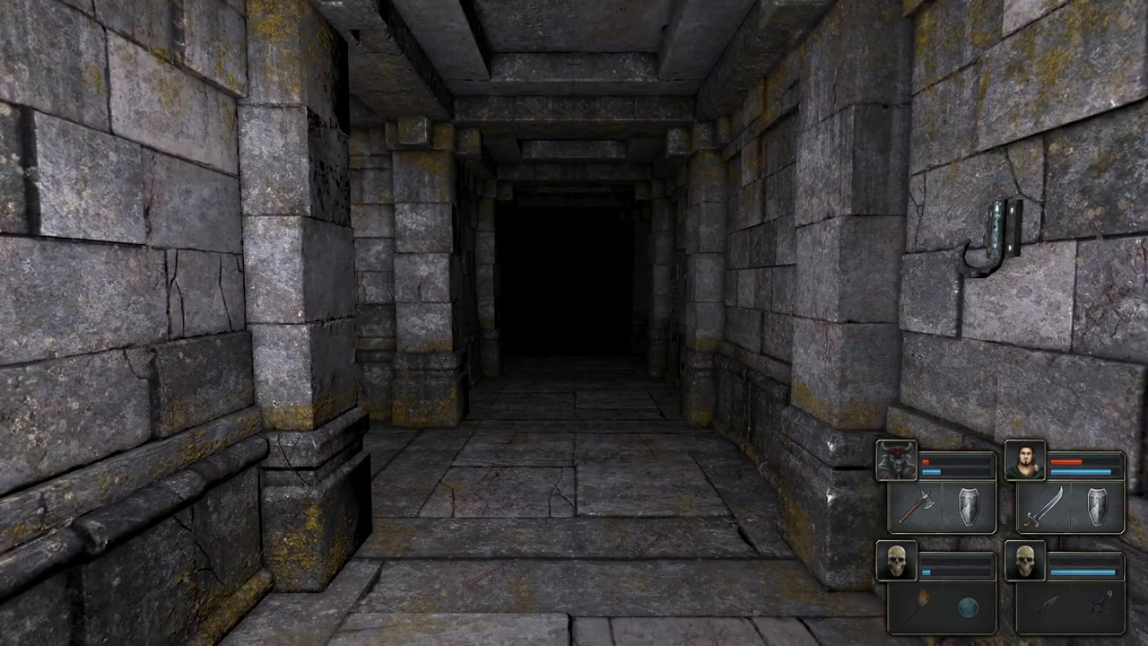